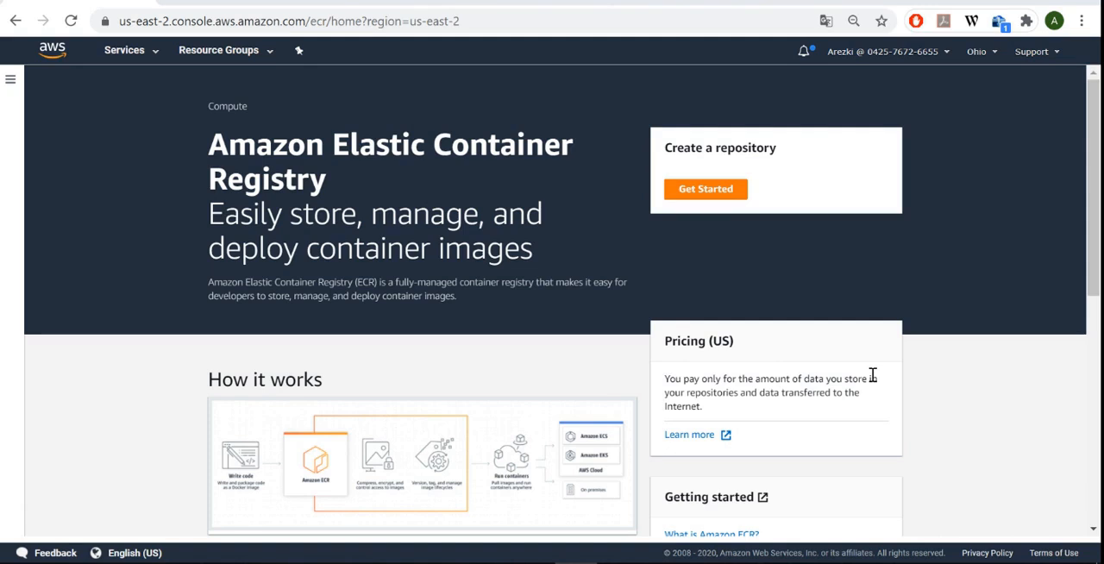
pyautogui.moveTo(343, 265)
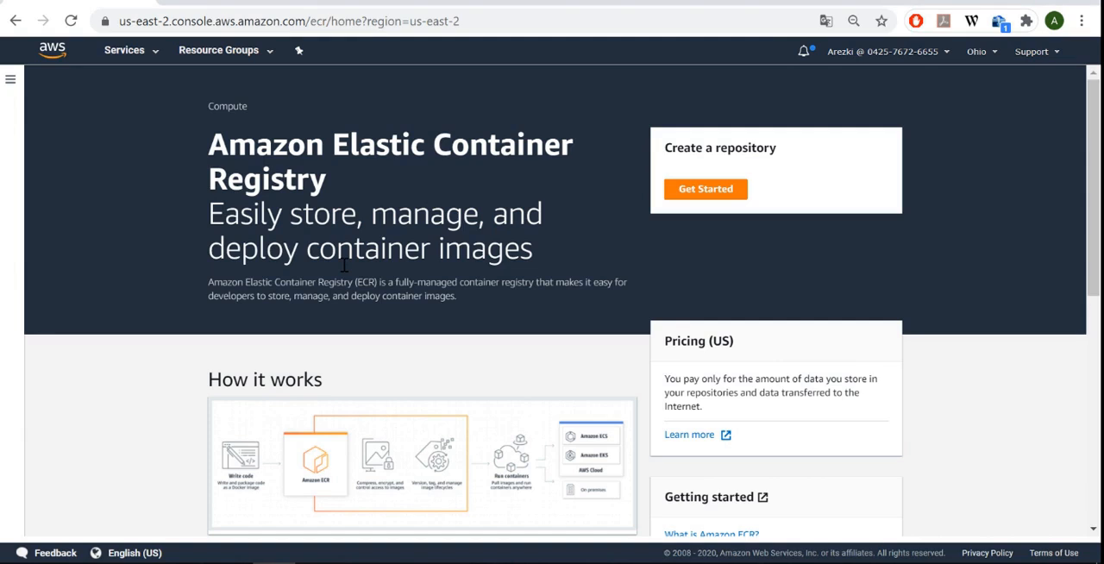
pyautogui.moveTo(481, 548)
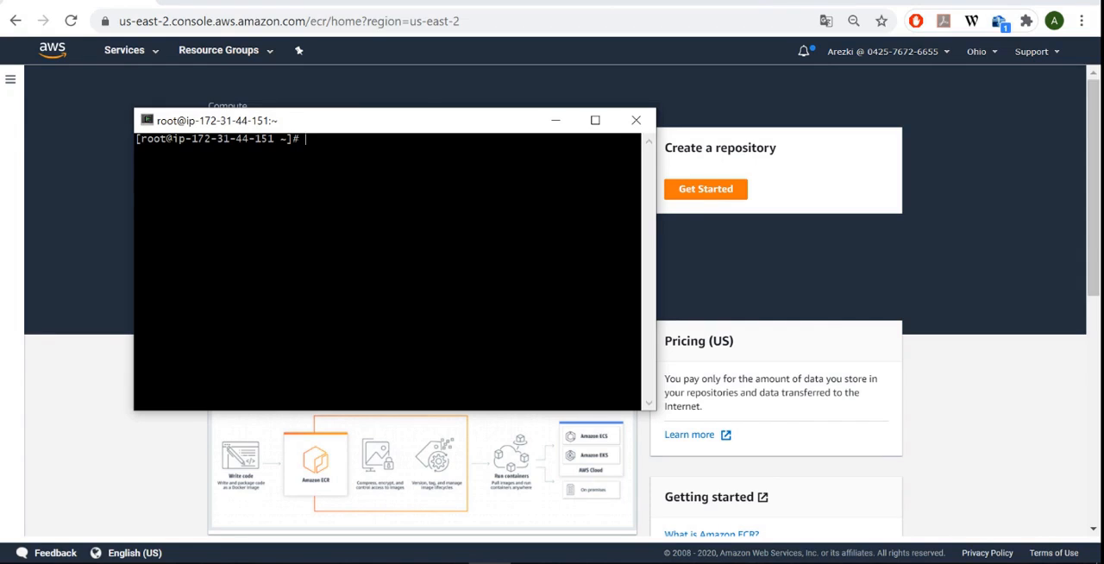
# Step: Search Docker Hub for httpd images and view the results at full terminal width
pyautogui.write('docker')
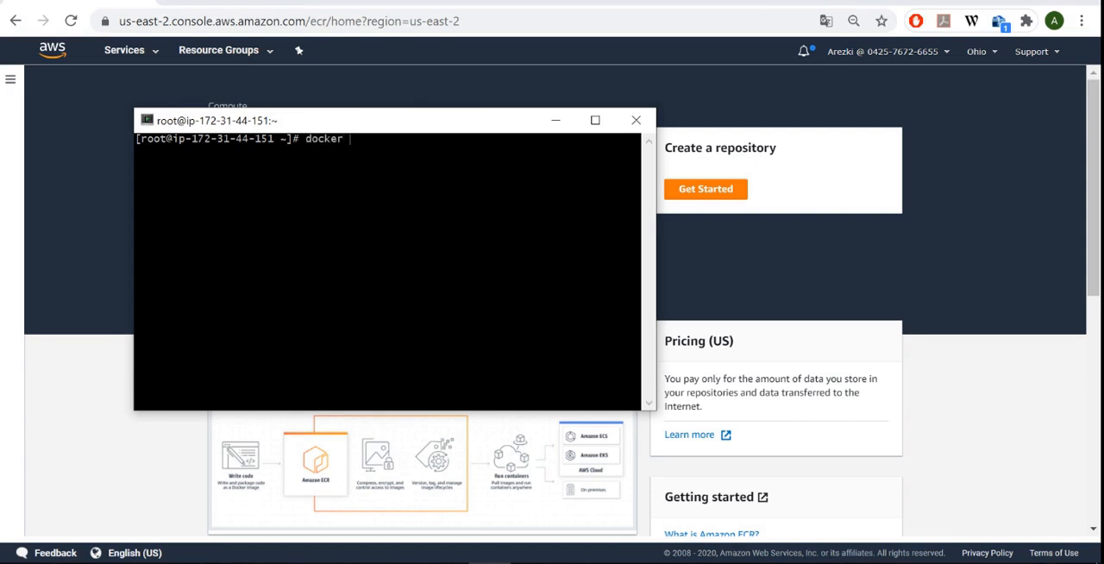
pyautogui.write('search httpd')
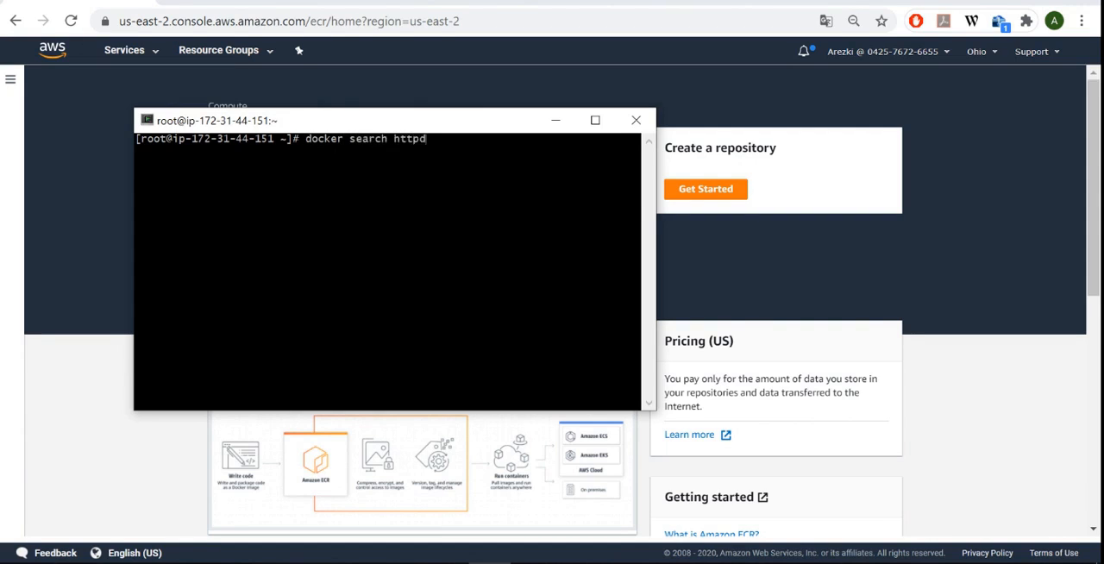
pyautogui.press('Return')
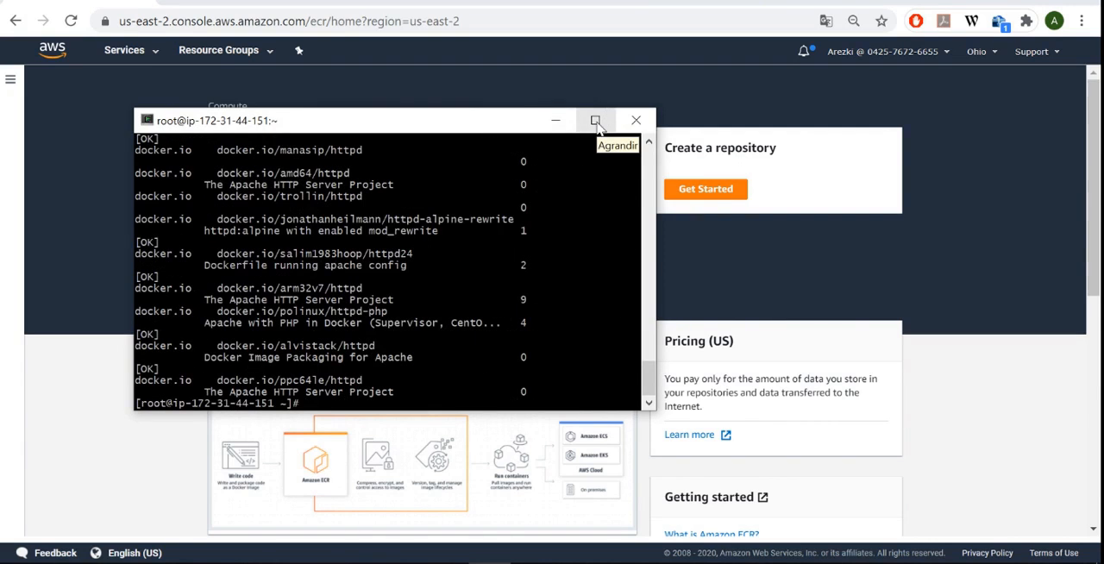
pyautogui.click(595, 121)
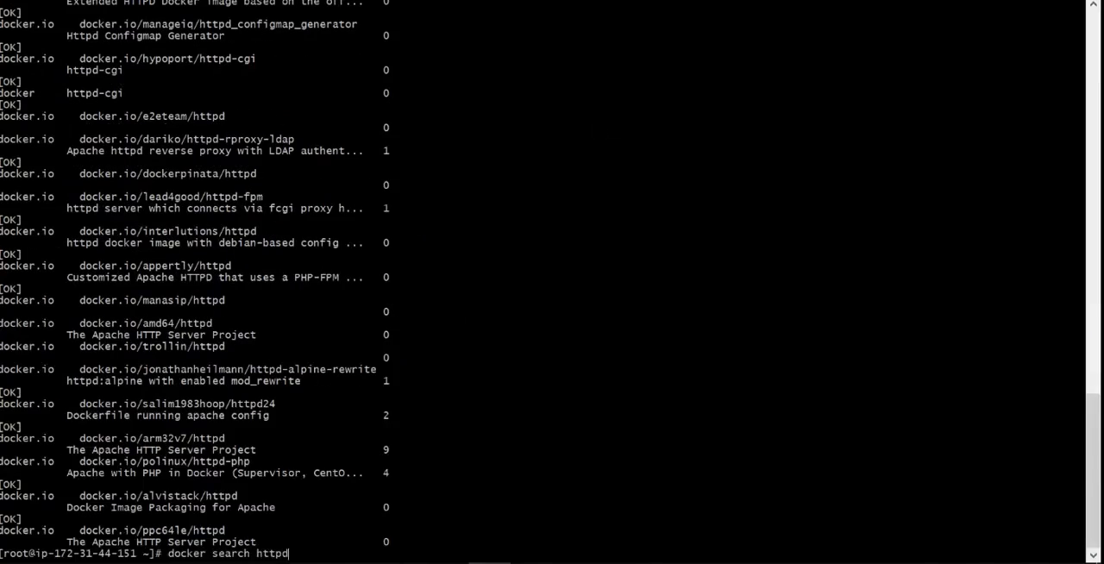
pyautogui.press('Return')
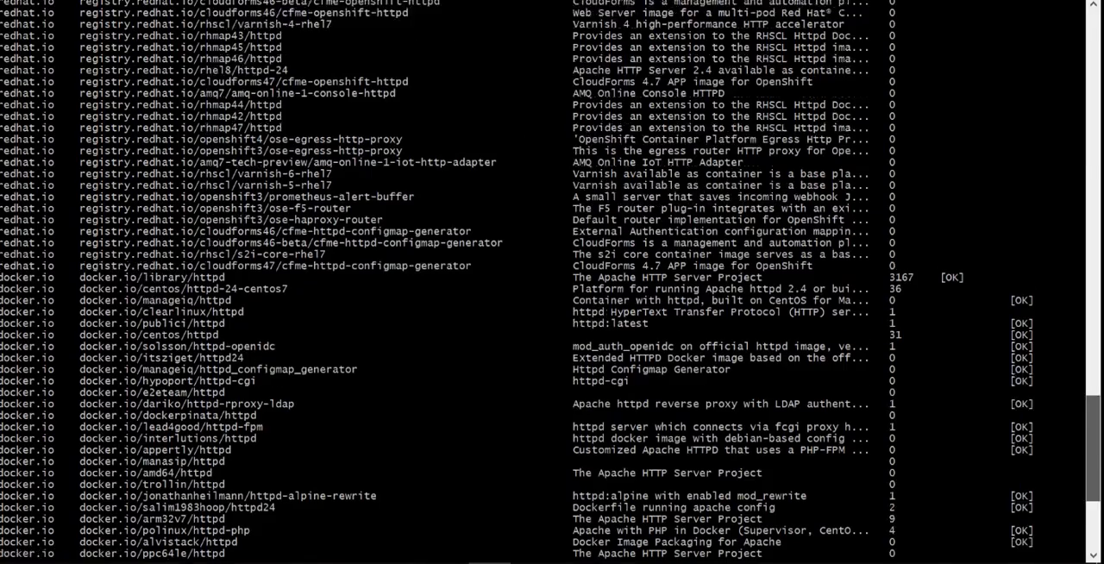
pyautogui.scroll(-3)
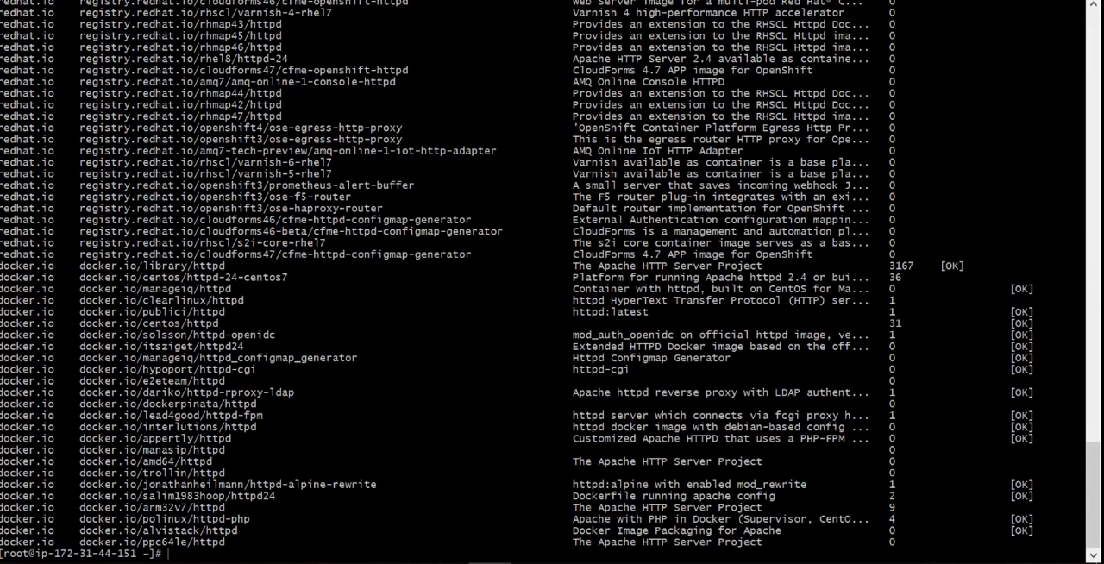
# Step: Pull the official docker.io/library/httpd image onto the instance
pyautogui.write('docker pull docker.io/library/http')
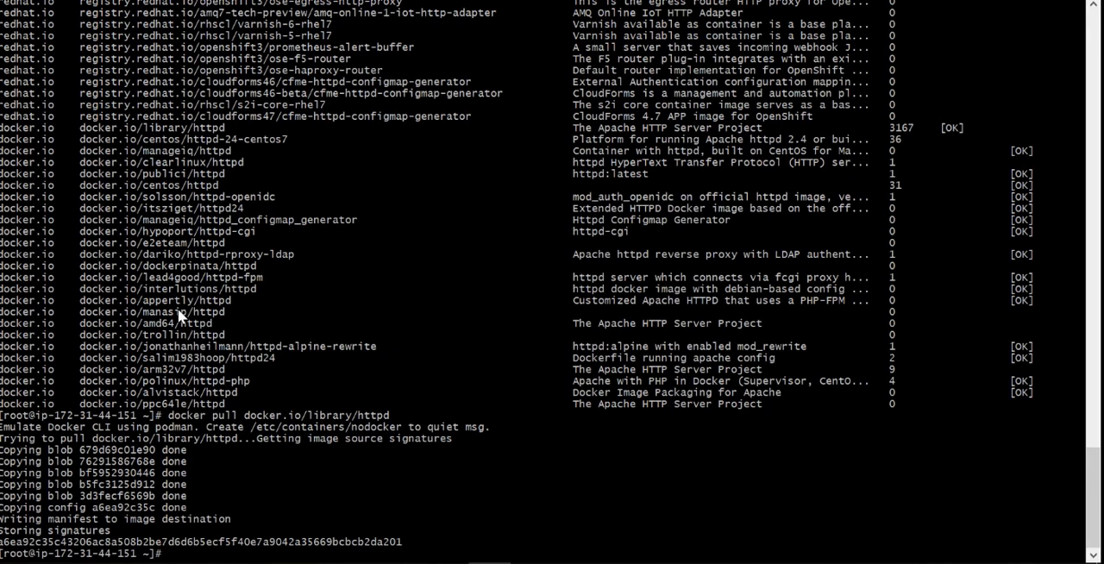
# Step: List local images showing httpd:latest at 171 MB, then inspect the httpd image details
pyautogui.write('docker images')
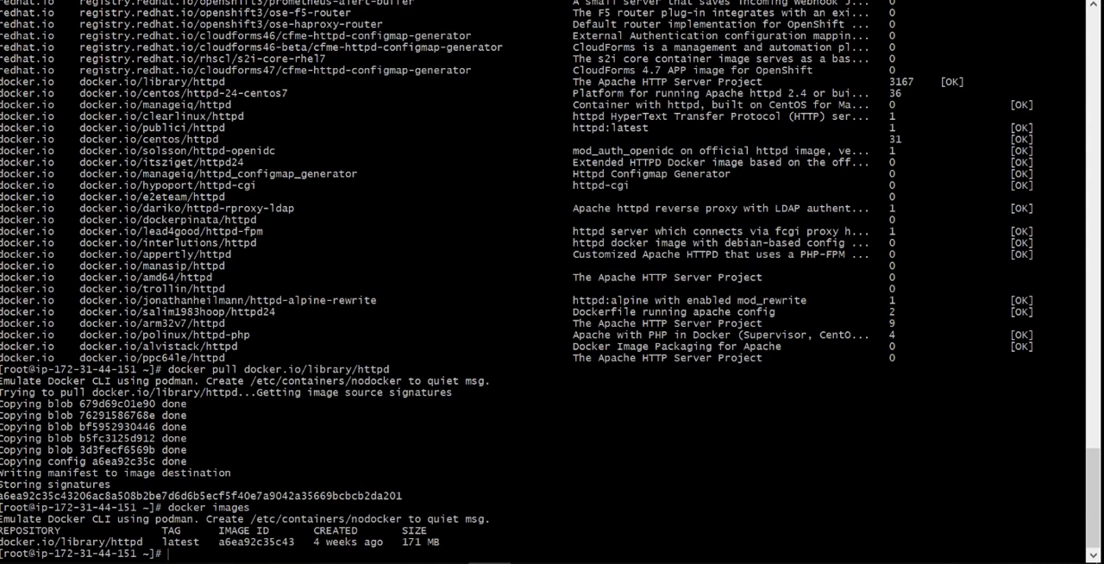
pyautogui.write('docker image ins')
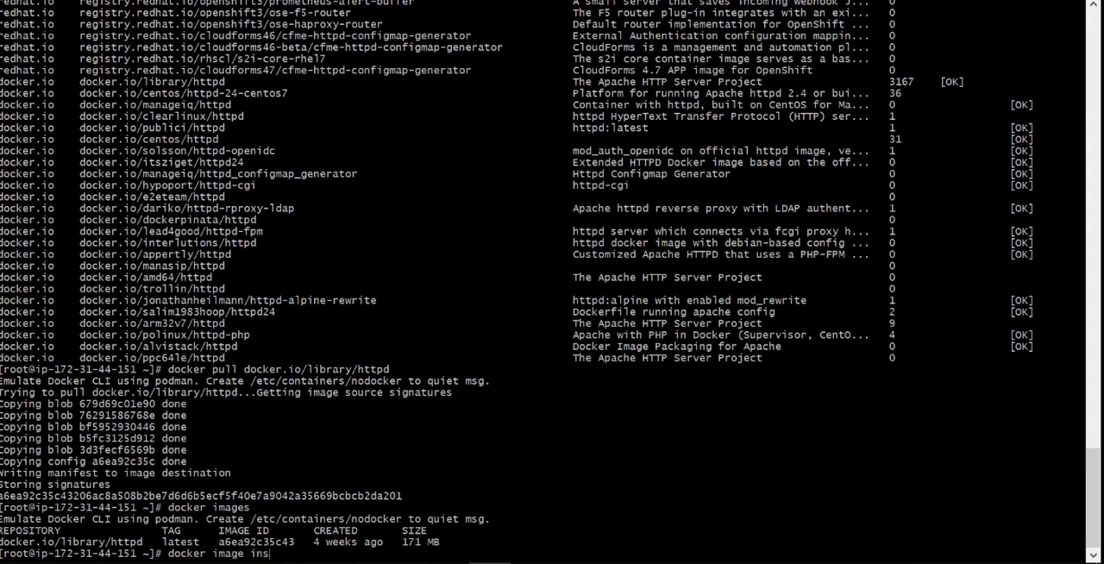
pyautogui.write('pect httpd')
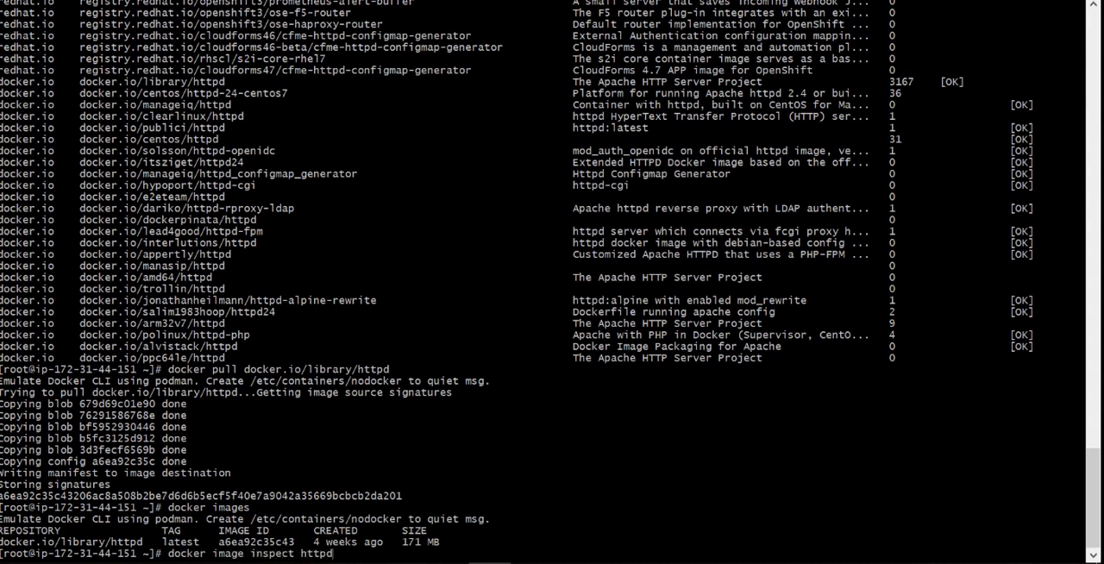
pyautogui.press('Return')
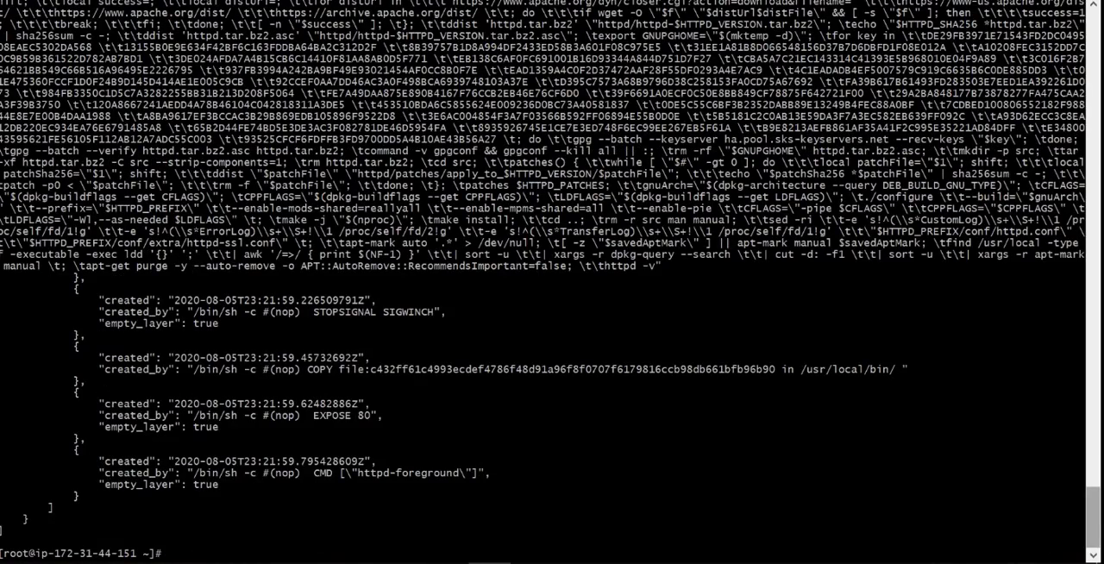
pyautogui.scroll(3)
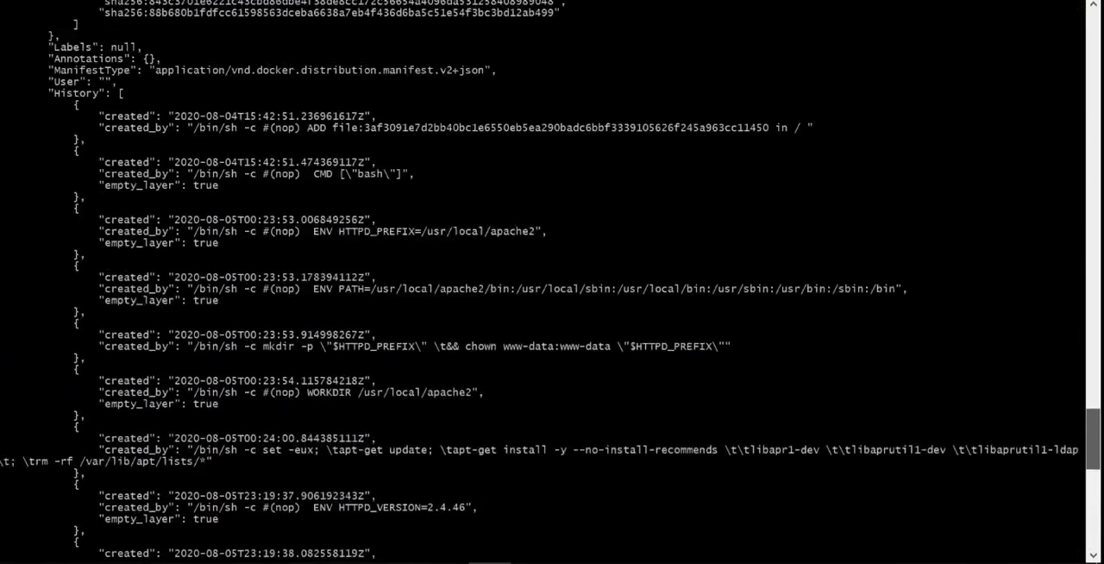
pyautogui.scroll(3)
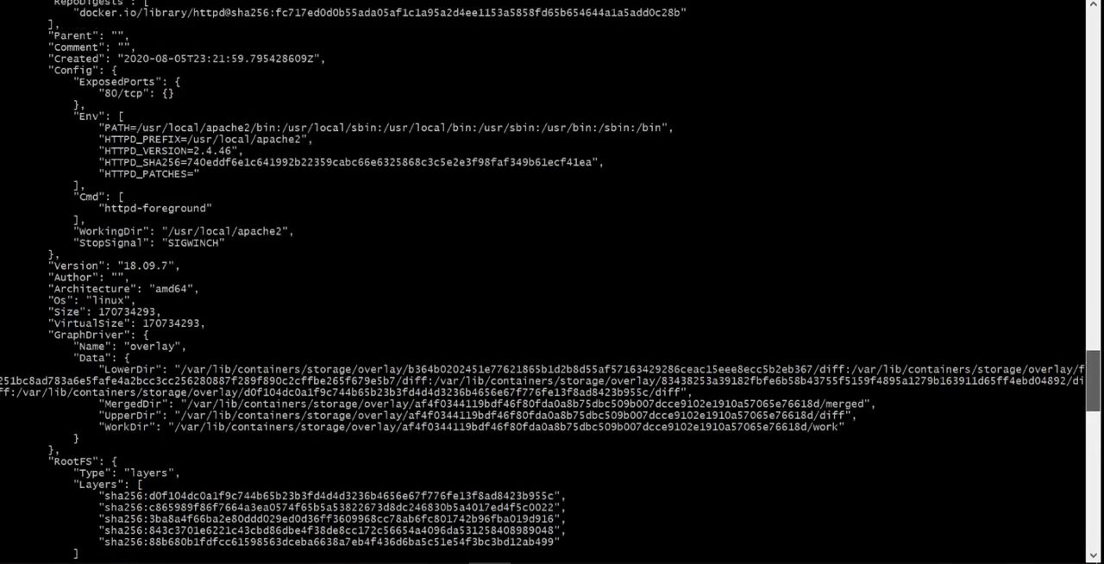
pyautogui.scroll(3)
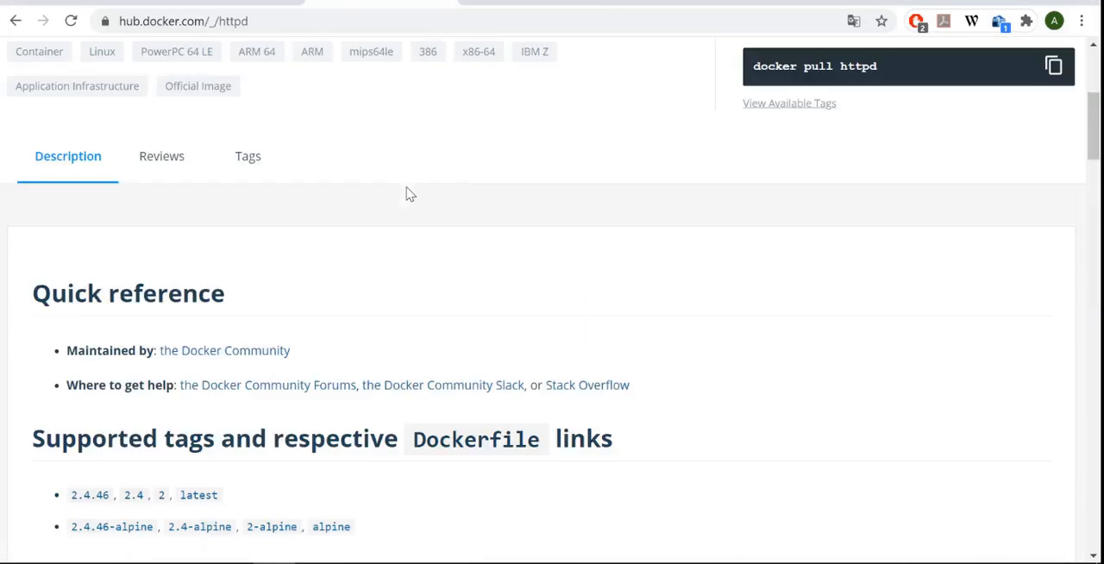
pyautogui.scroll(-3)
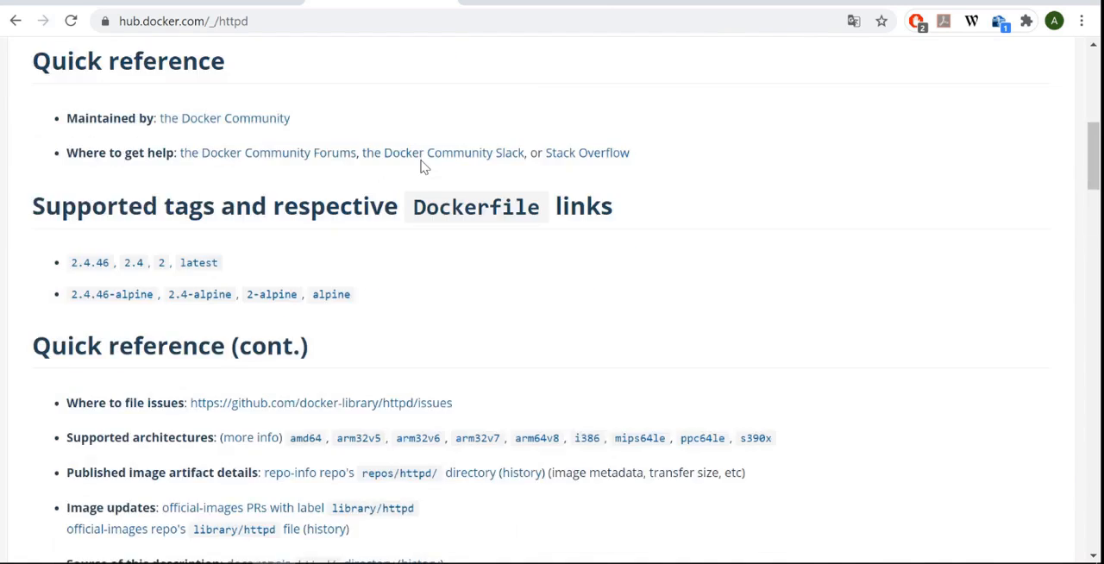
pyautogui.scroll(-3)
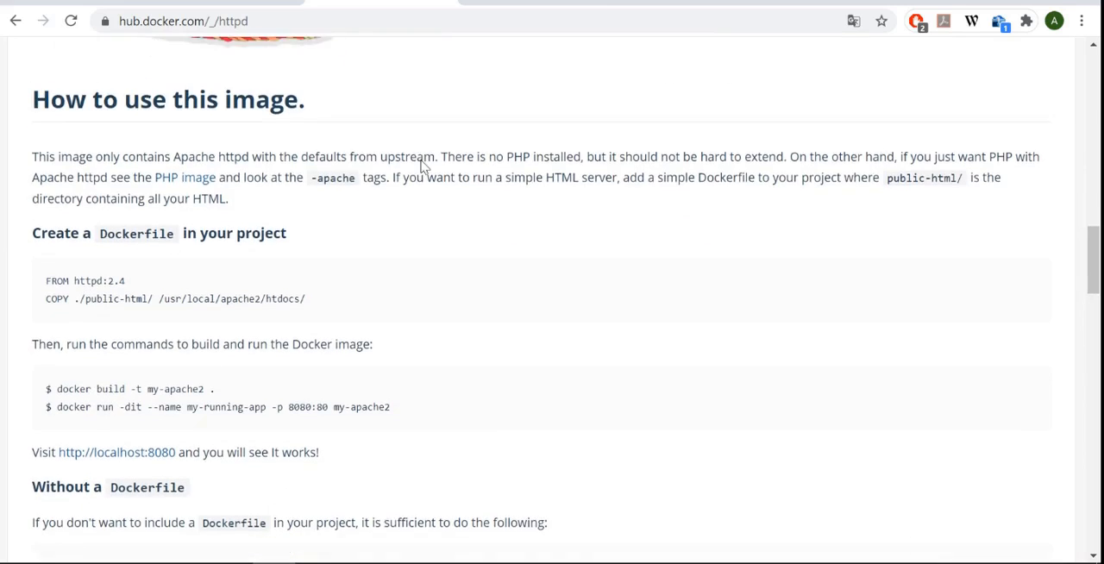
pyautogui.scroll(-3)
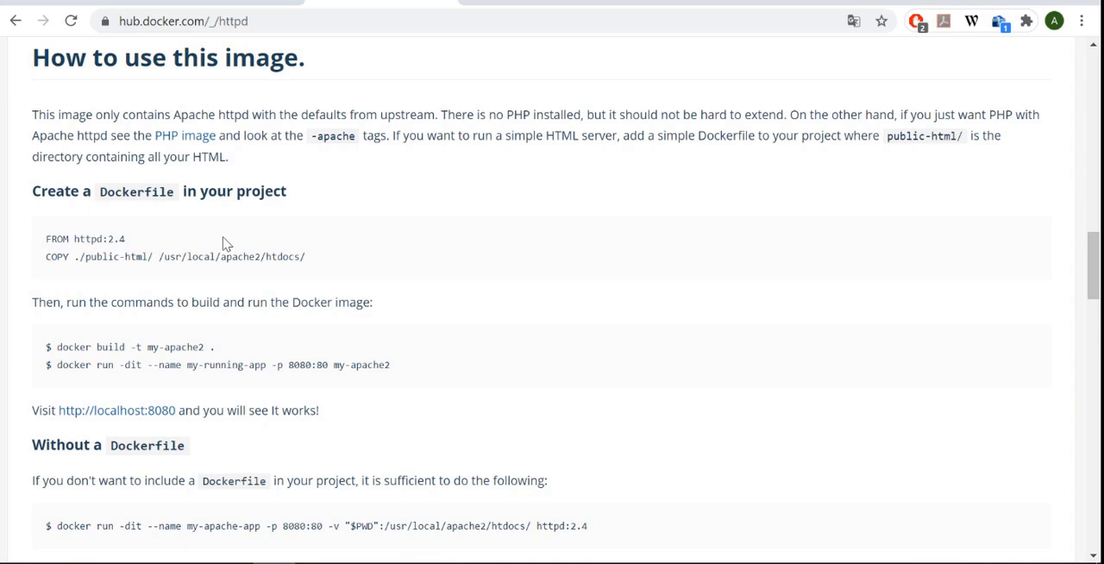
pyautogui.moveTo(158, 269)
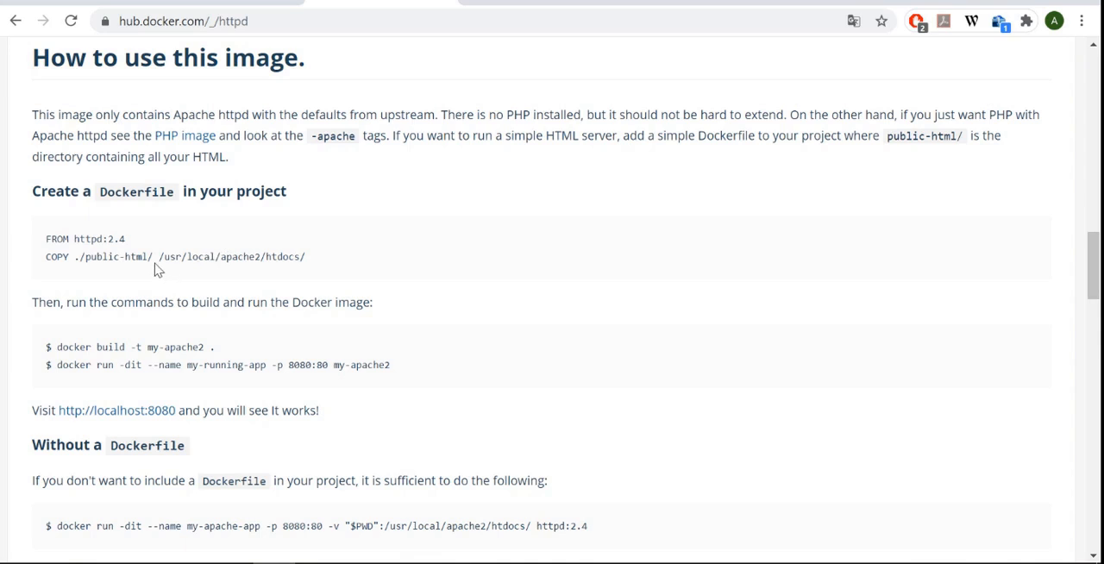
pyautogui.moveTo(124, 269)
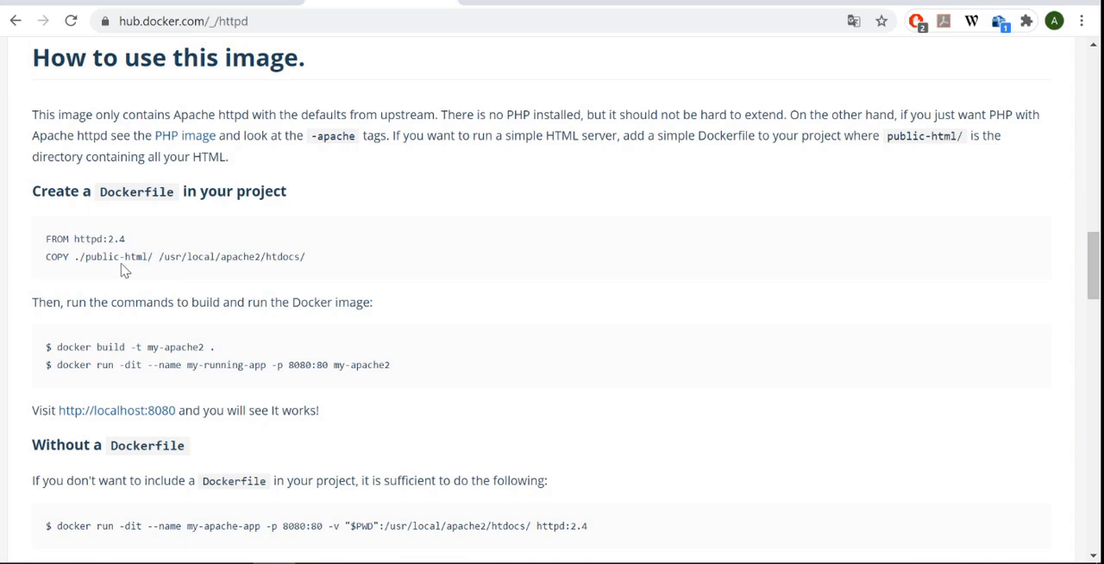
pyautogui.moveTo(111, 266)
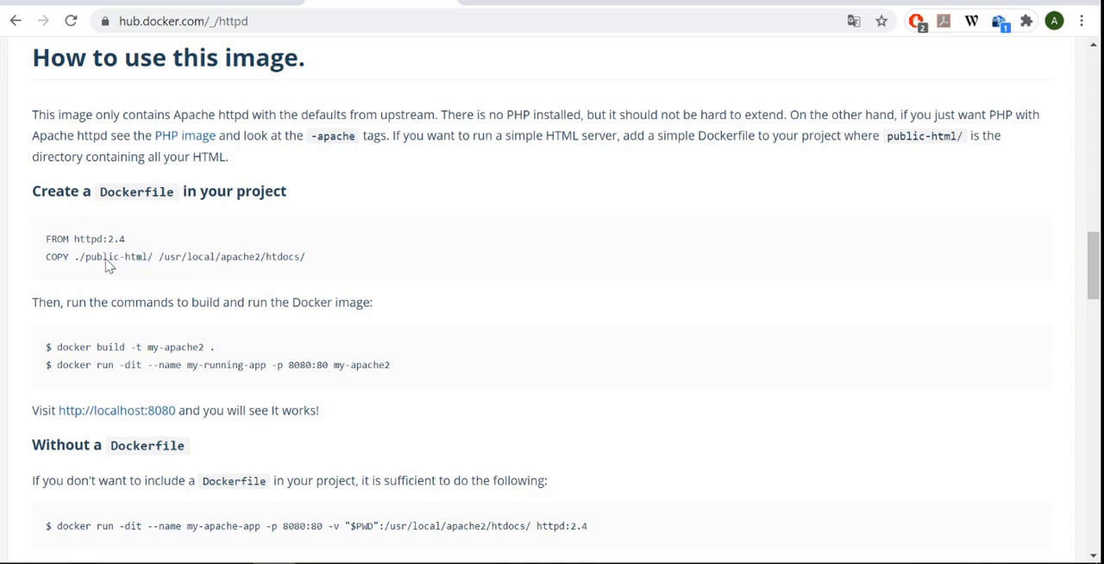
pyautogui.doubleClick(114, 256)
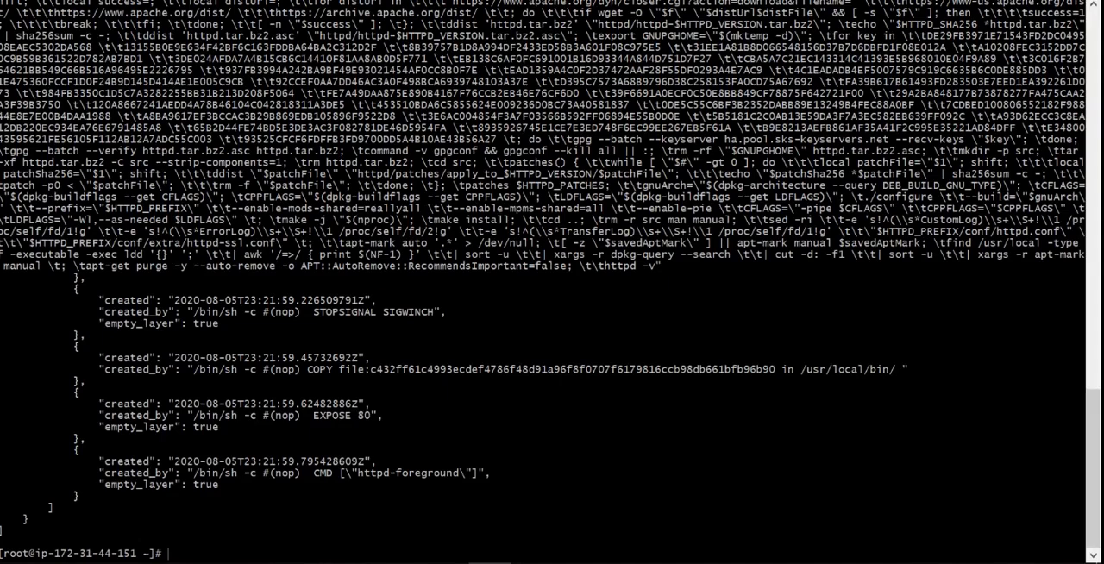
# Step: Write index.html in vi inside public-html under DockerVideo, then return to DockerVideo
pyautogui.write('cd DockerVideo/')
pyautogui.write('cd public-html/')
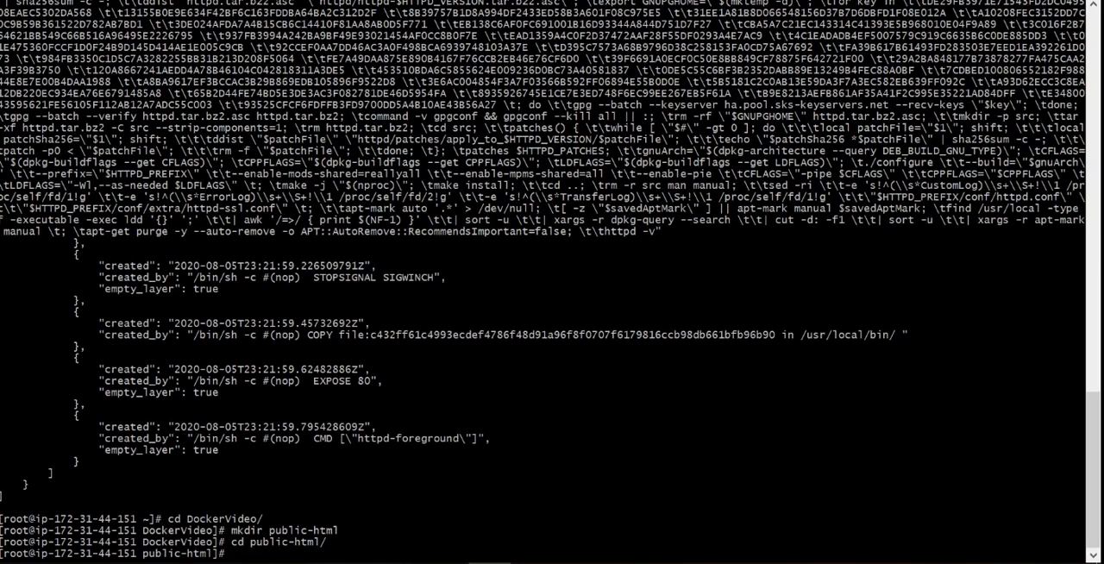
pyautogui.write('vi index.ht')
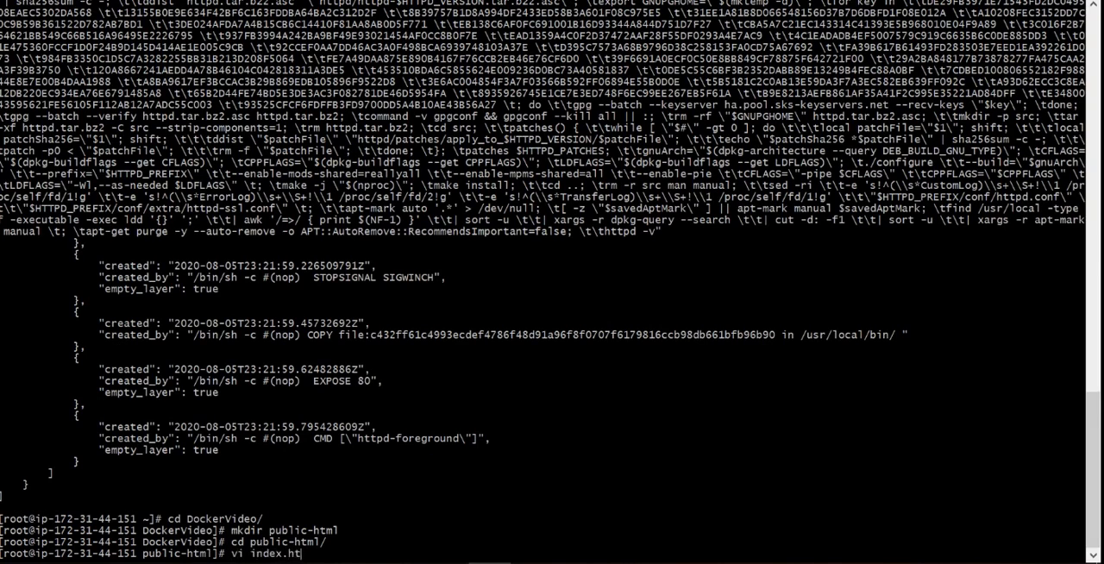
pyautogui.write('ml')
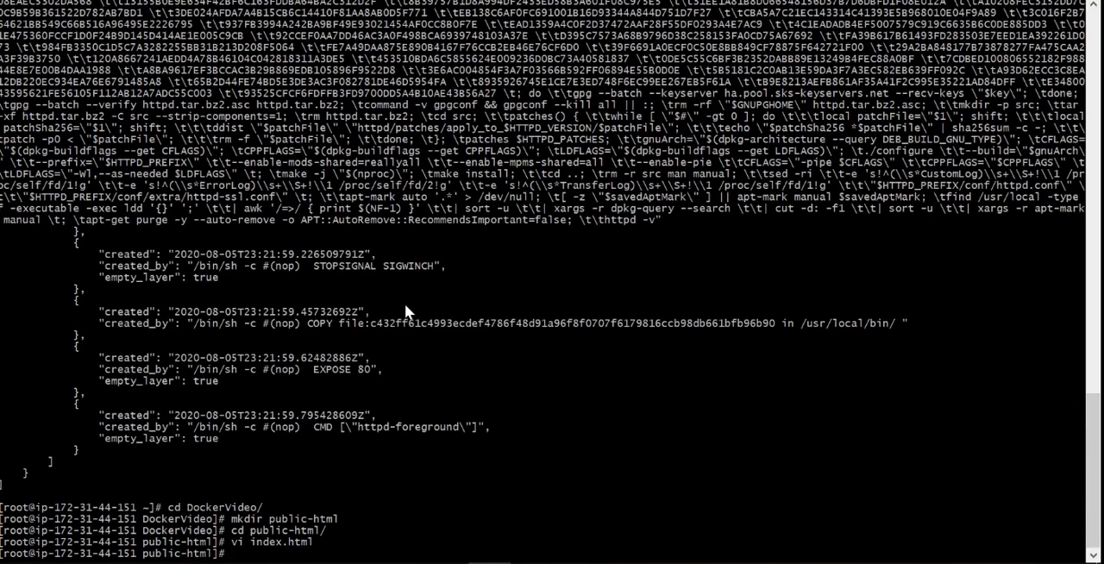
pyautogui.write('cd ..')
pyautogui.write('vi D')
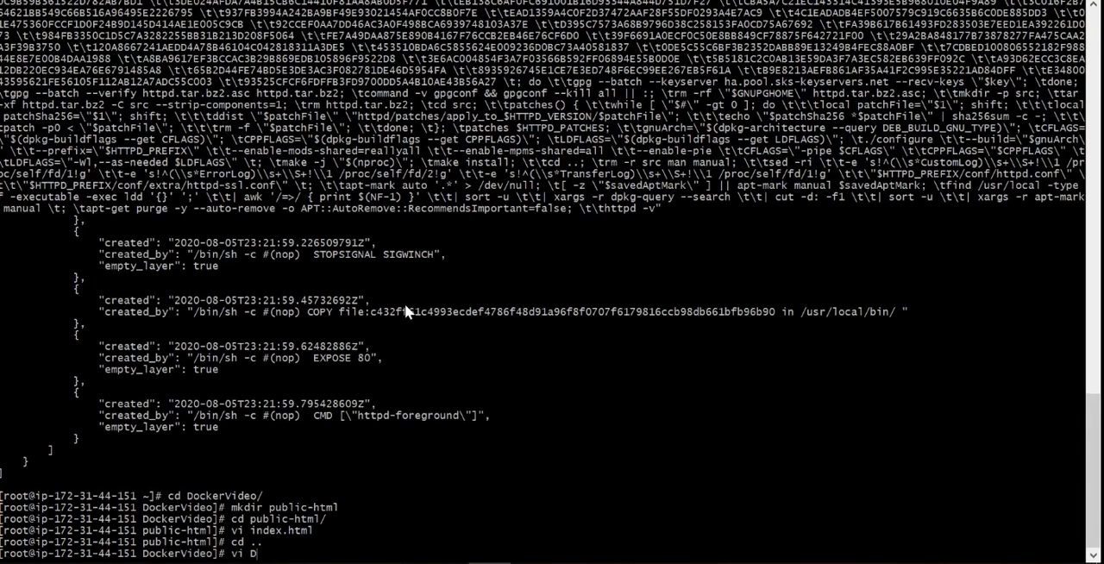
pyautogui.press('Return')
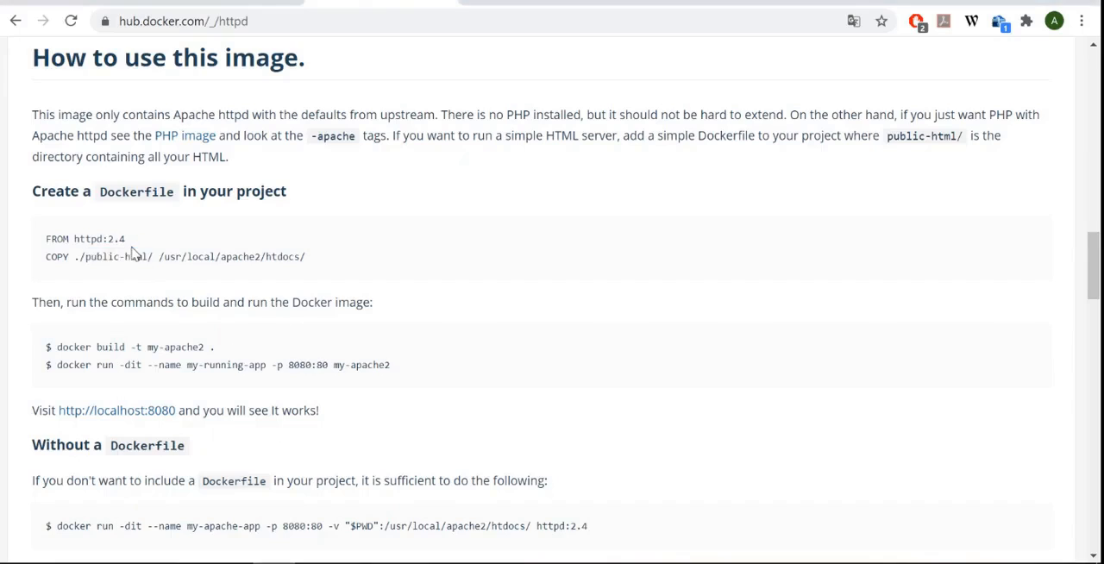
# Step: Copy the FROM httpd line from the Docker Hub example into a new Dockerfile and save it
pyautogui.doubleClick(58, 238)
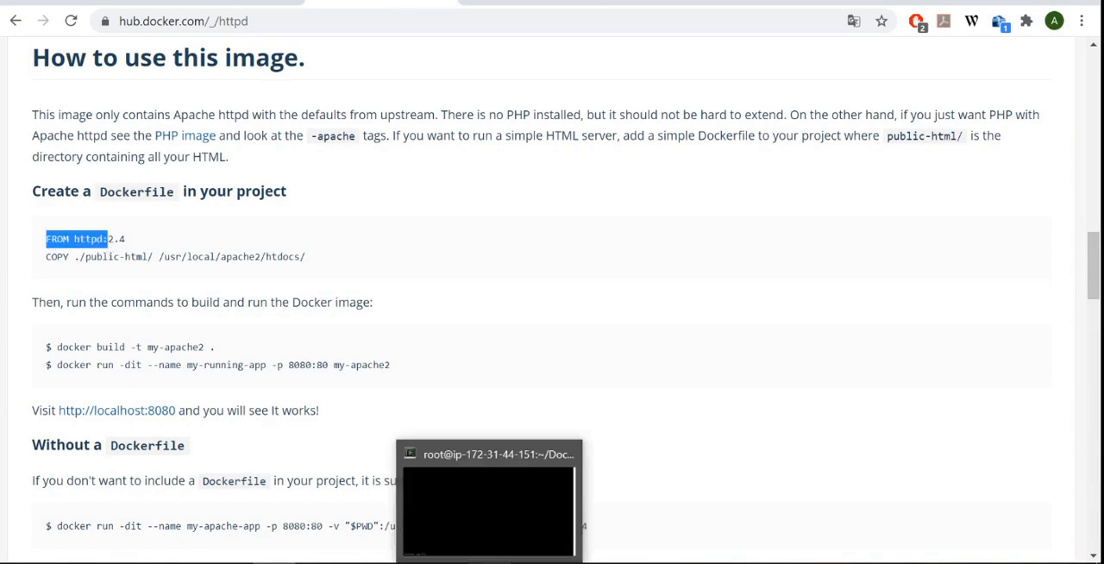
pyautogui.rightClick(487, 508)
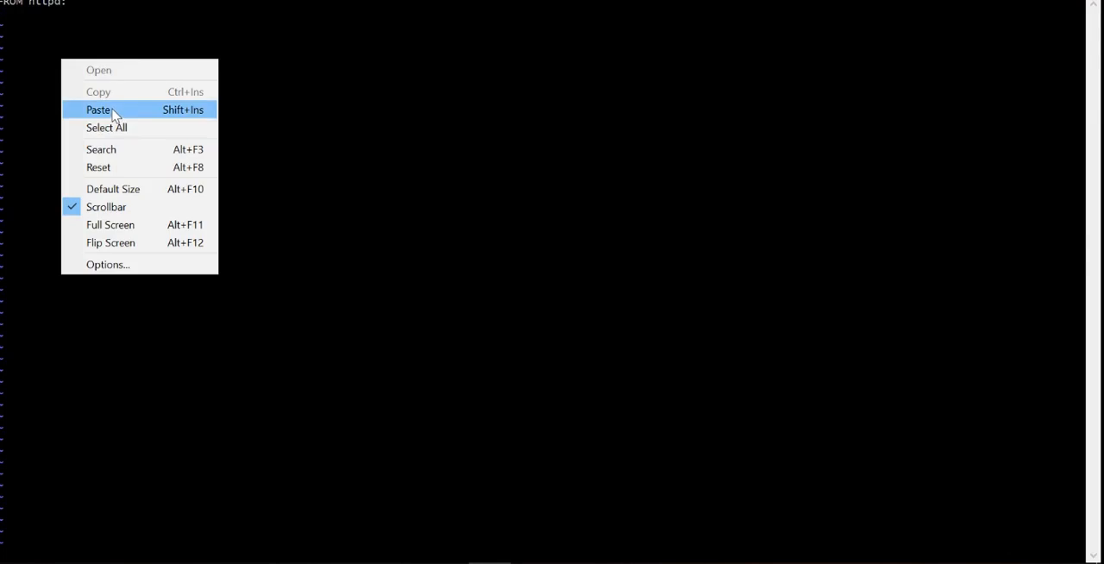
pyautogui.click(98, 110)
pyautogui.write(':wq')
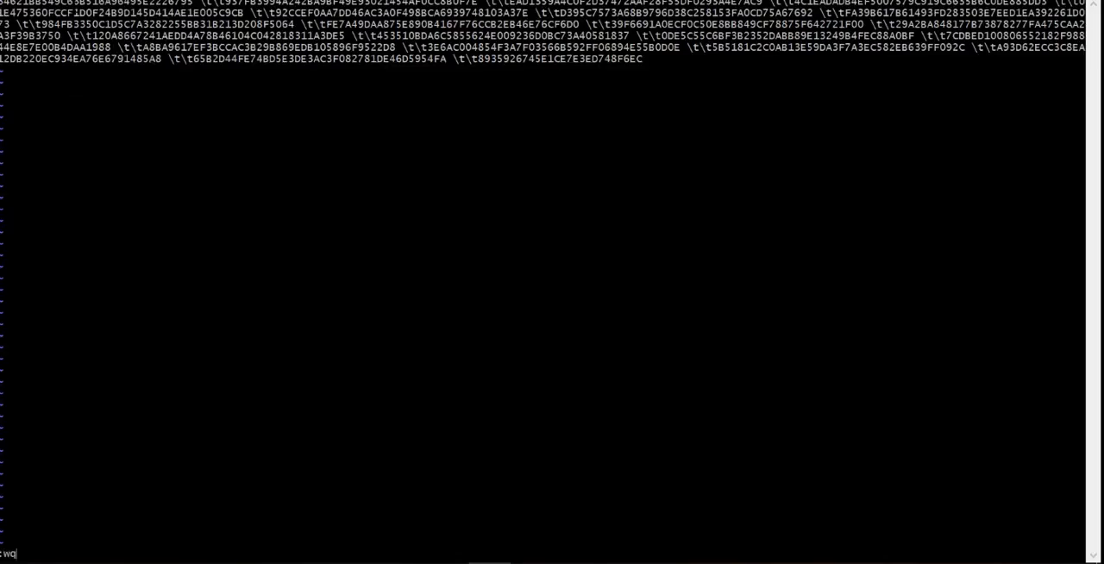
pyautogui.press('Return')
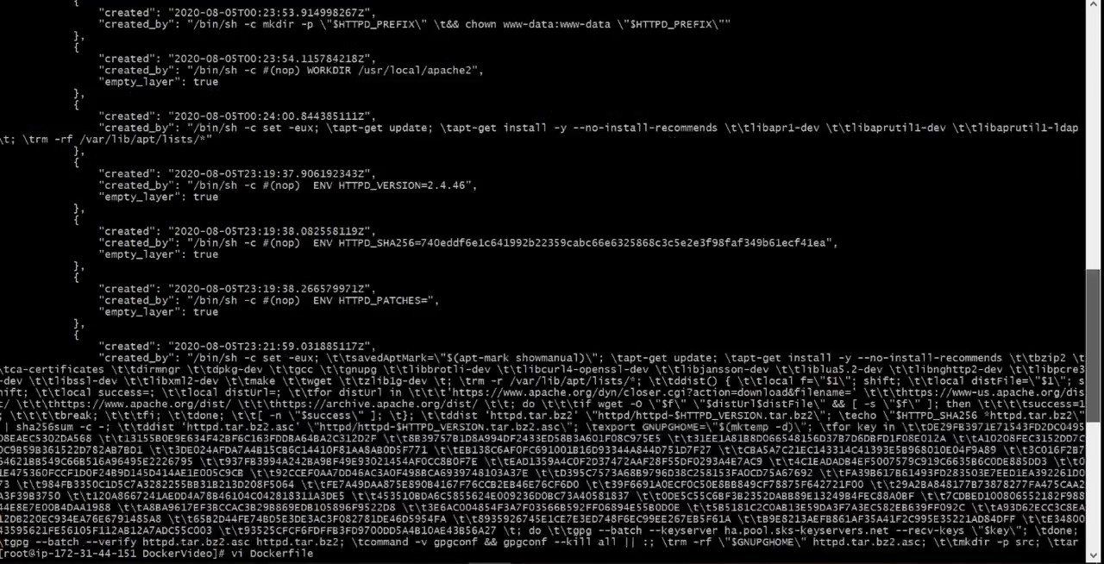
pyautogui.scroll(3)
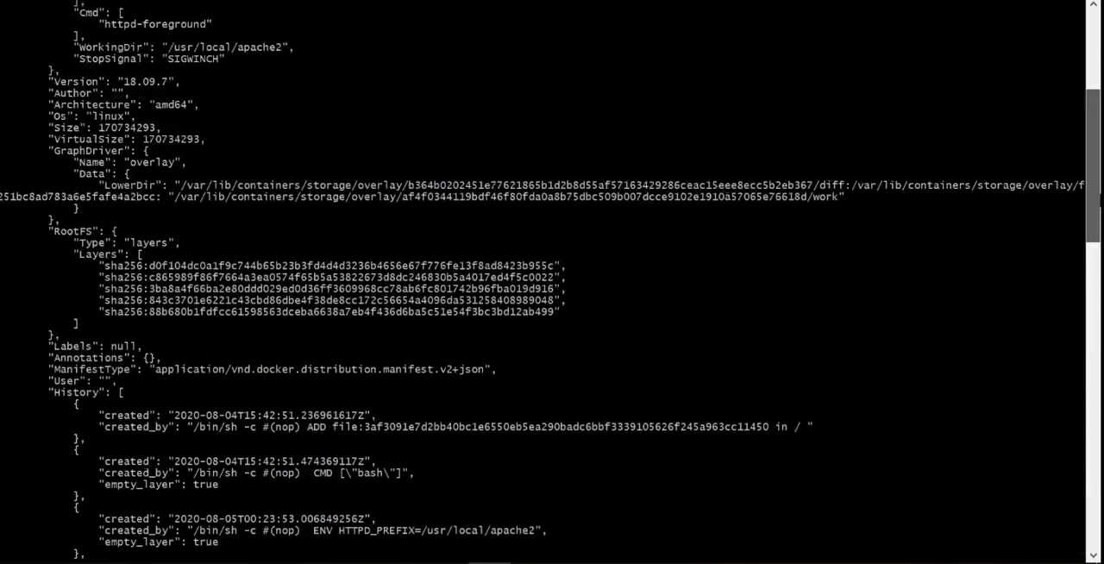
pyautogui.scroll(3)
pyautogui.write('vi Dockerfile')
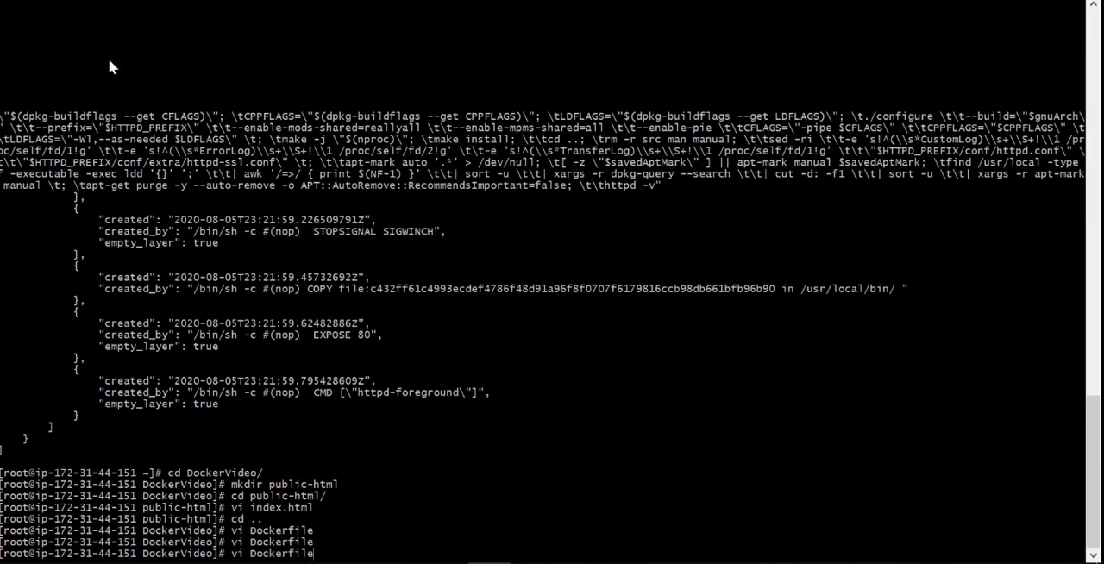
# Step: Edit the Dockerfile to add the line EXPOSE 80 after the FROM and COPY lines
pyautogui.press('Return')
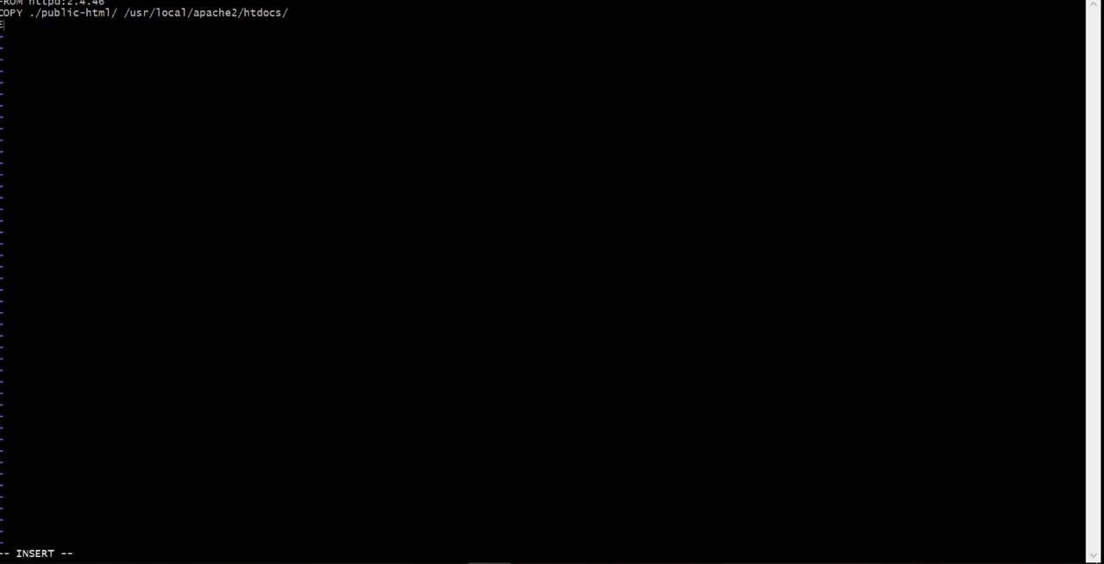
pyautogui.write('EXPOSE 80')
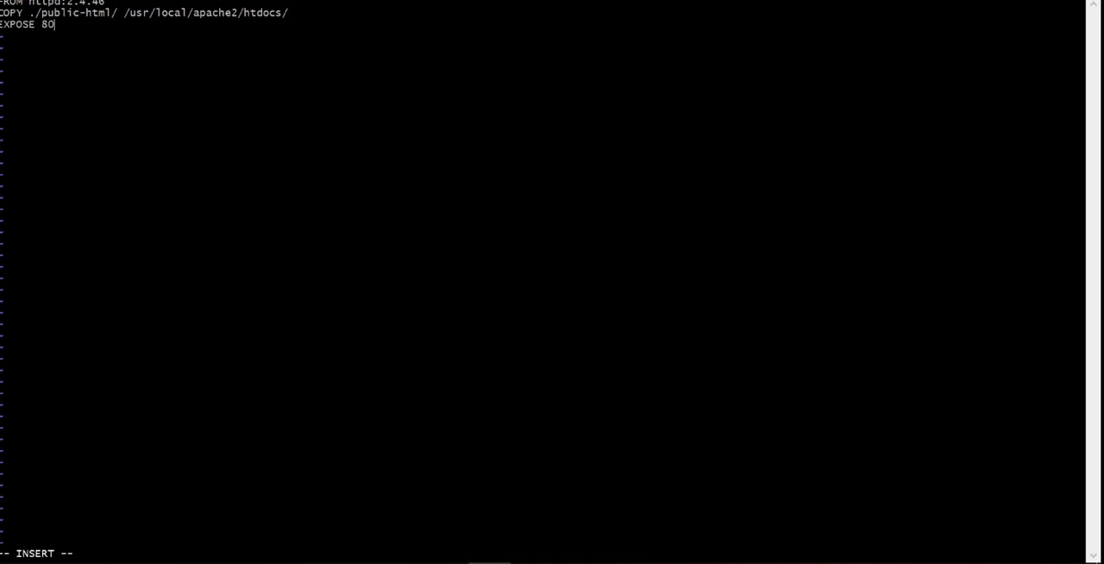
pyautogui.press('Escape')
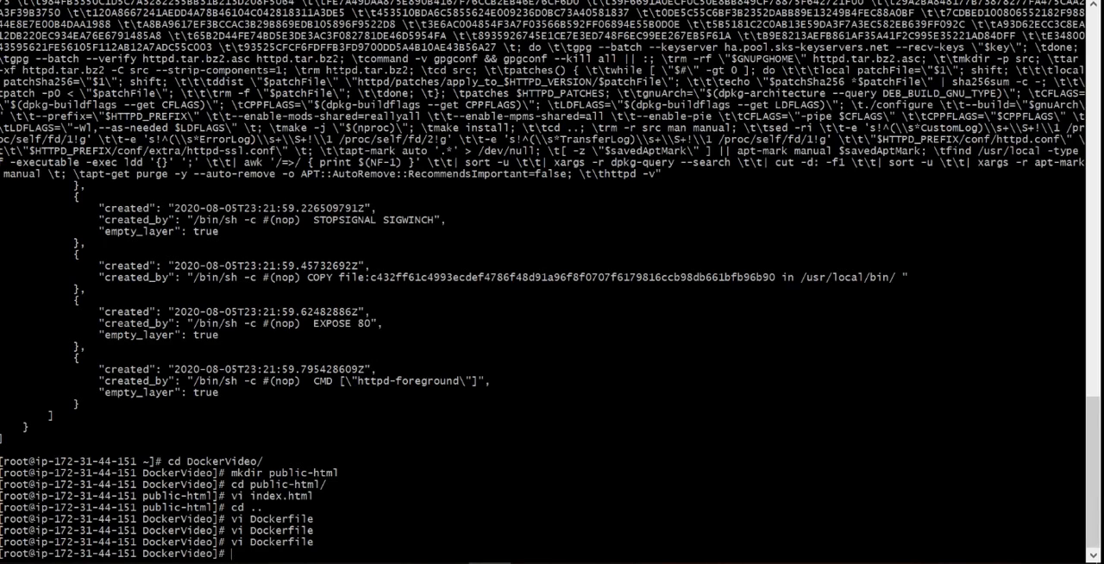
# Step: Clear the screen before building the myvideoapp image from the Dockerfile
pyautogui.write('c')
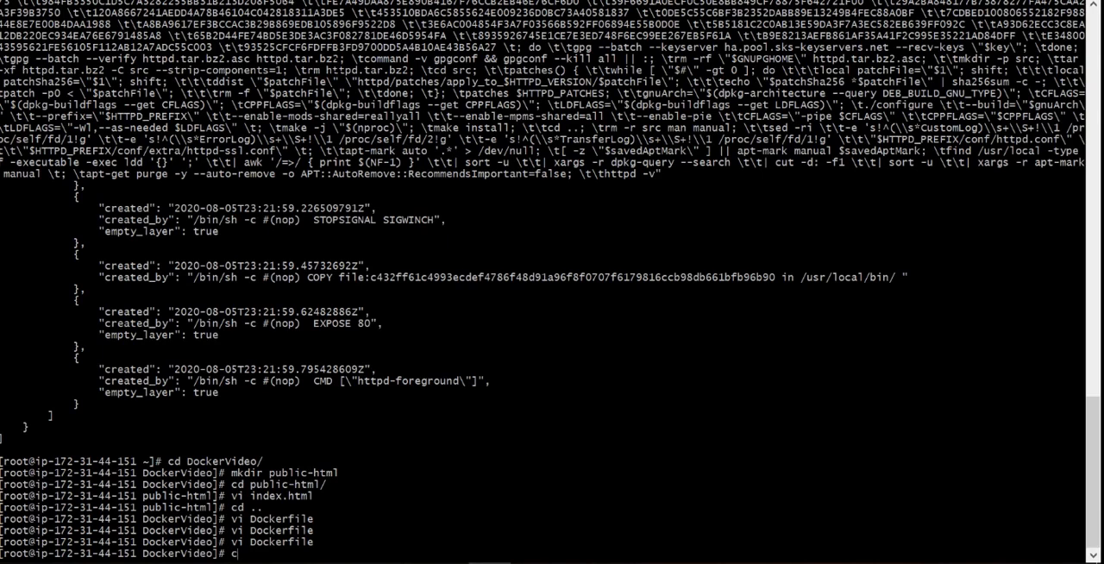
pyautogui.press('Return')
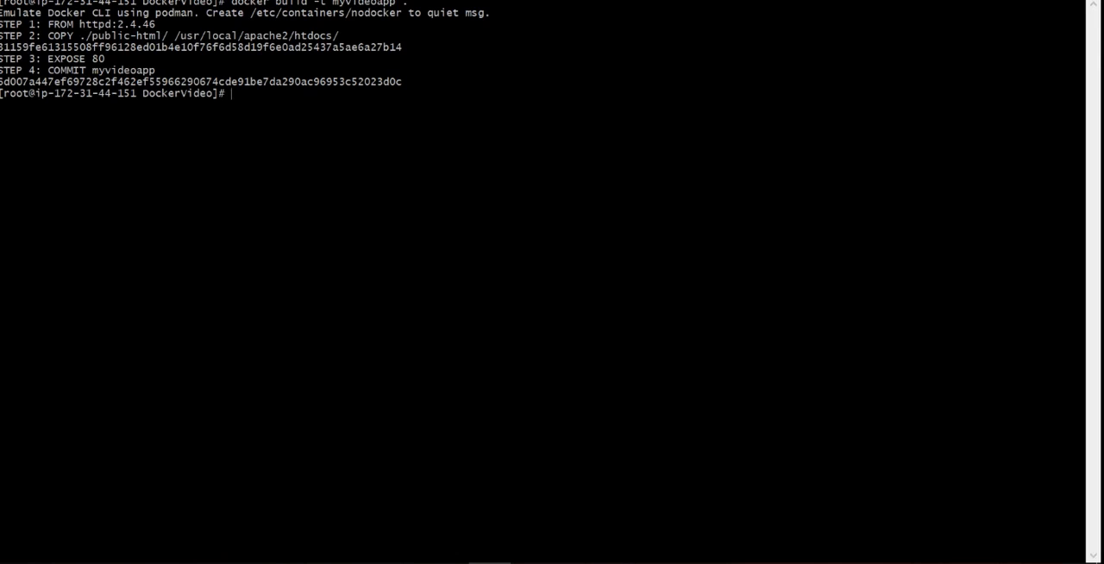
# Step: Run a myvideoapp container interactively with 'docker run -t -i -p 80:80 myvideoapp'
pyautogui.write('docker')
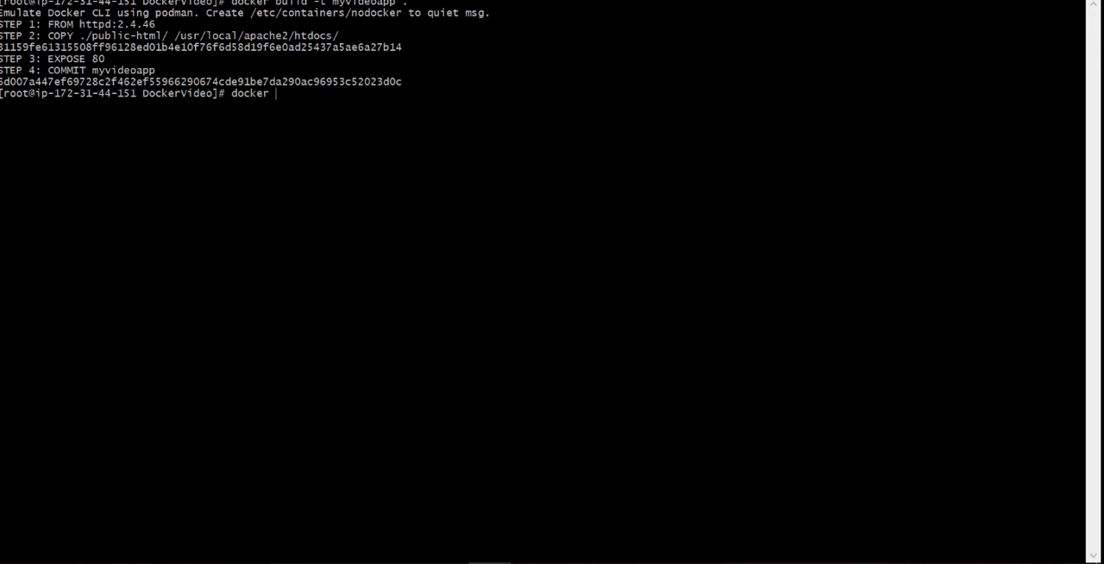
pyautogui.write('run -t')
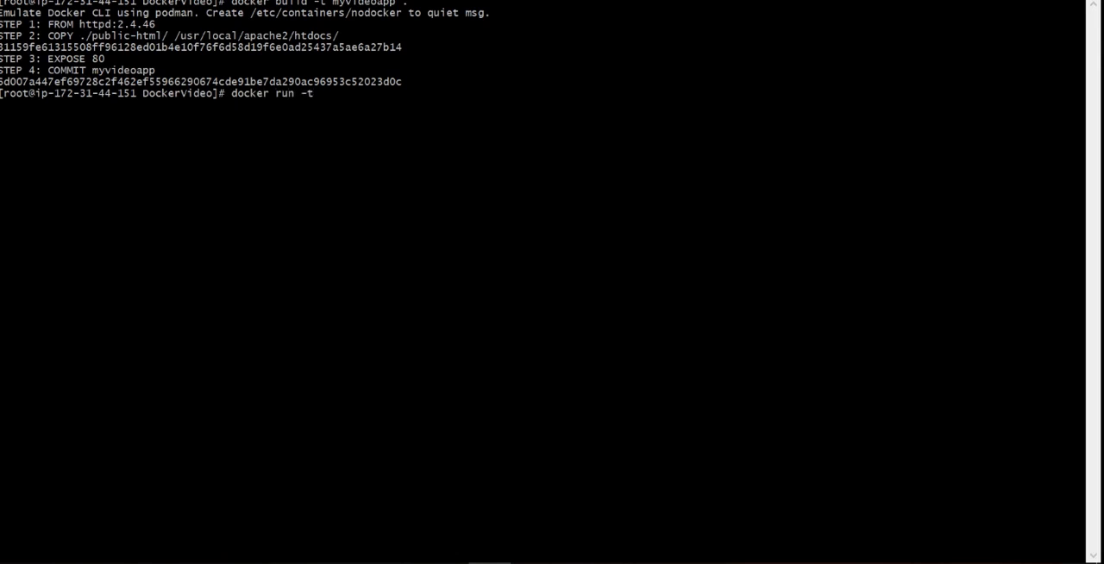
pyautogui.write('-i -p 80')
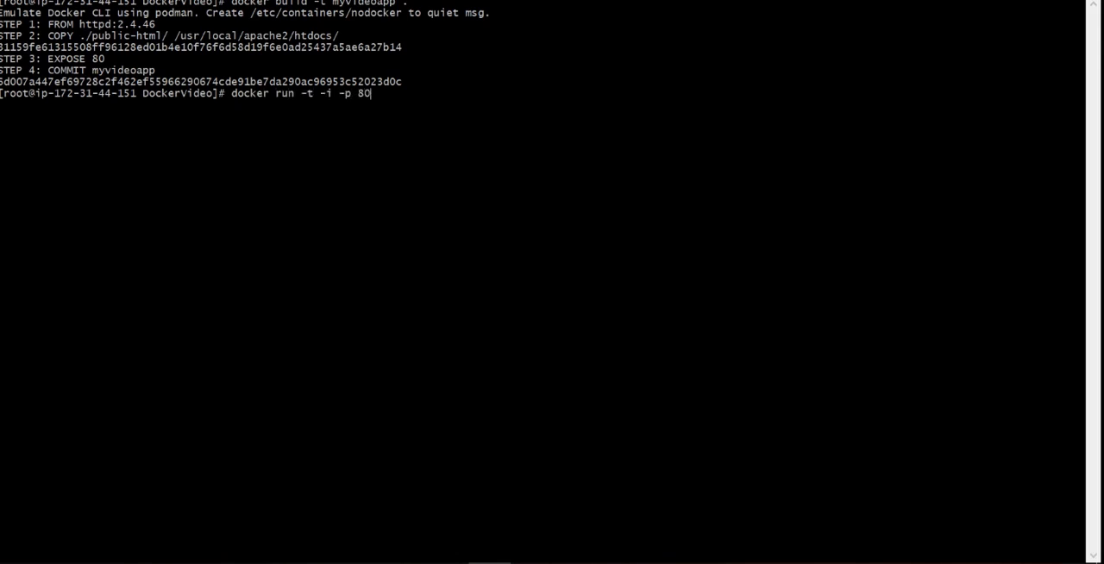
pyautogui.write(':80')
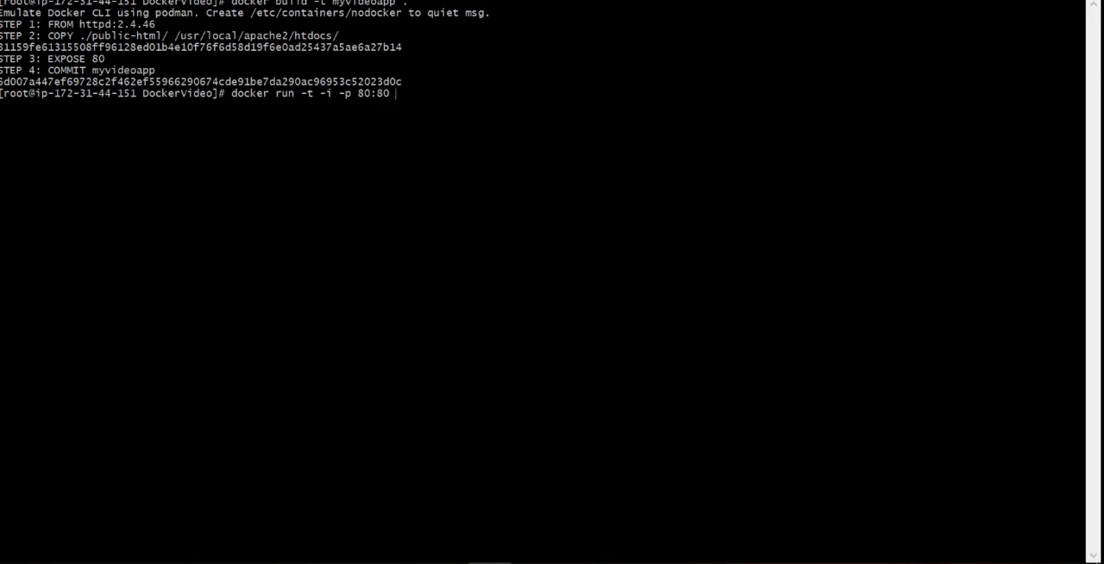
pyautogui.write('myvideoa')
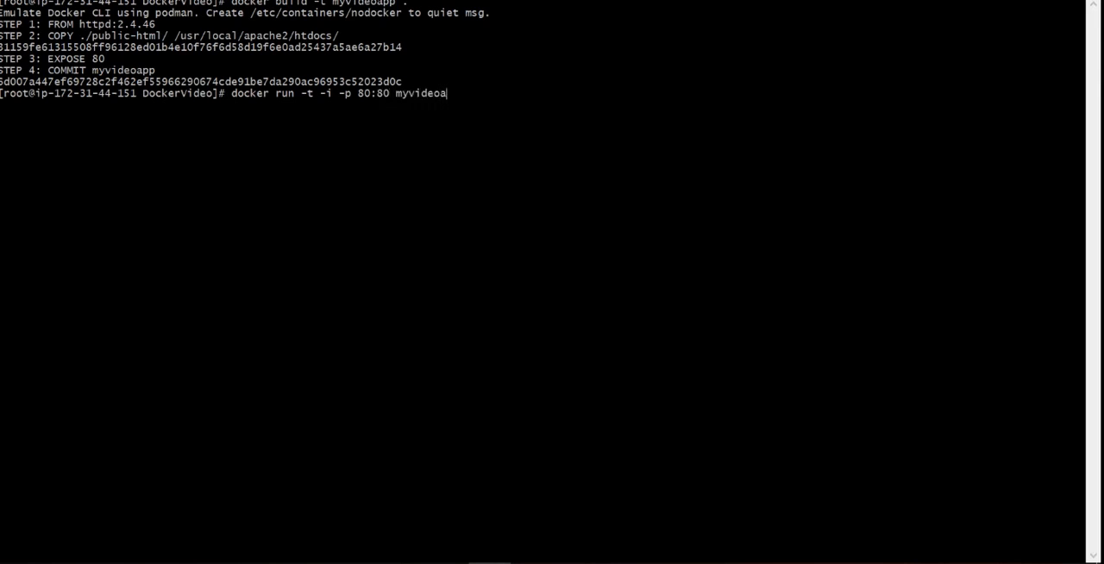
pyautogui.press('Return')
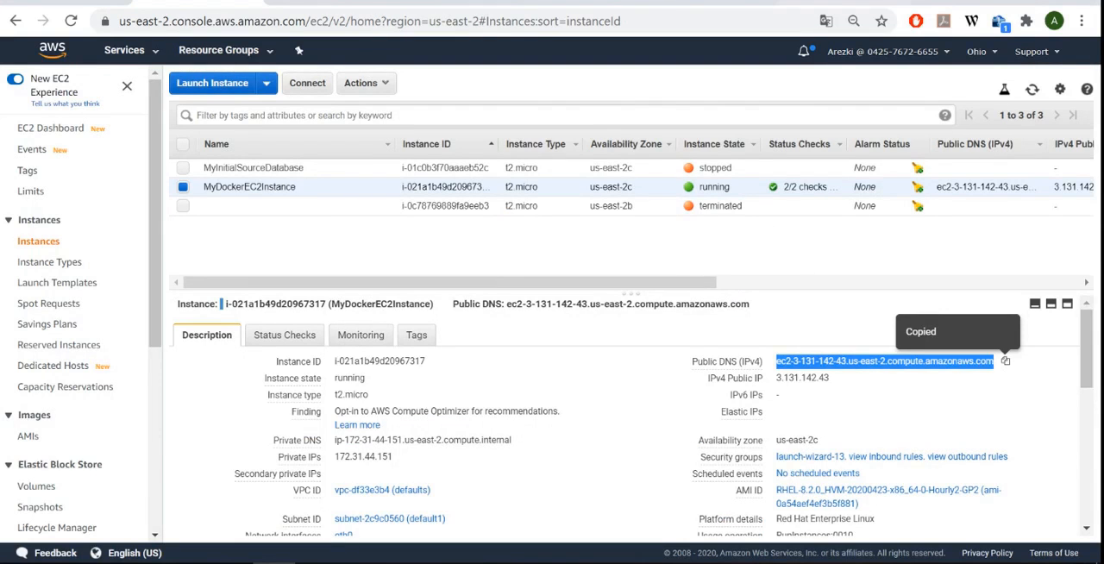
# Step: Browse to ec2-3-131-142-43.us-east-2.compute.amazonaws.com to reach the served site
pyautogui.write('ec2-3-131-142-43.us-east-2.compute.amazonaws.com')
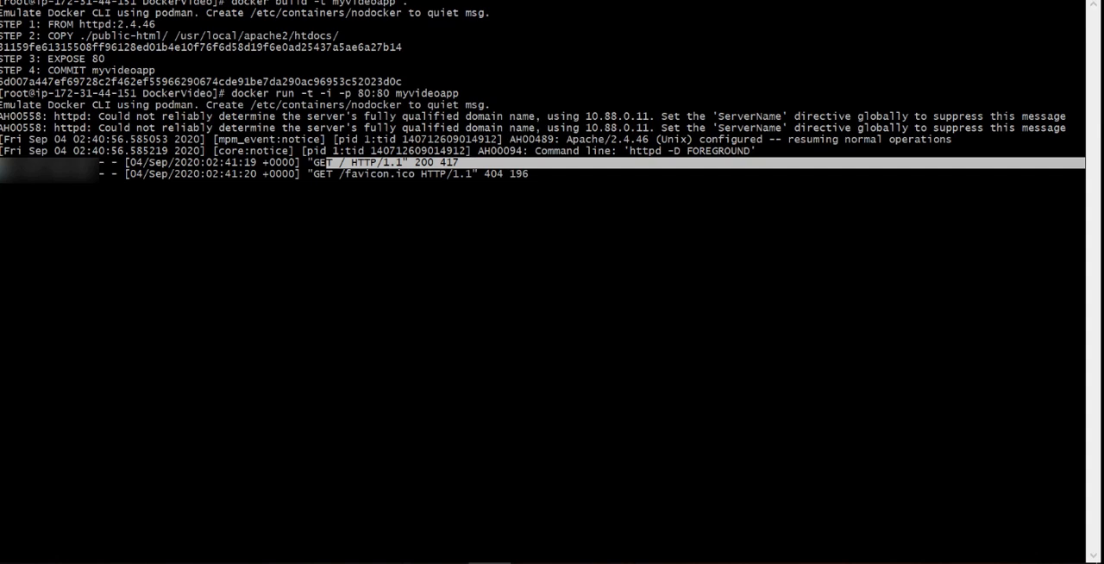
# Step: Stop the container and run 'aws ecr create-repository --repository-name myvideoapp', which is not found
pyautogui.press('ctrl+c')
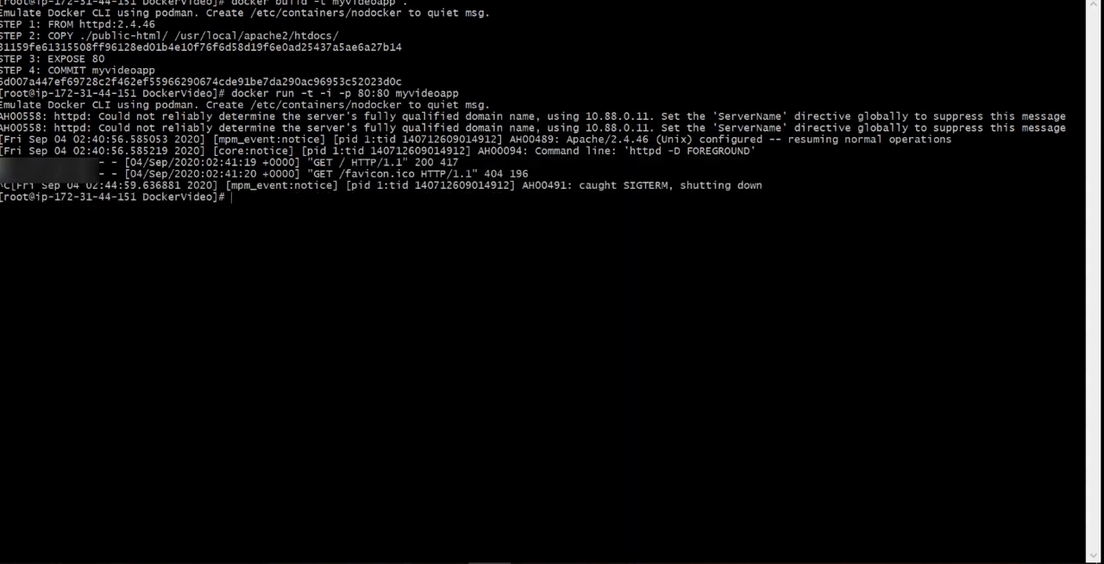
pyautogui.write('a')
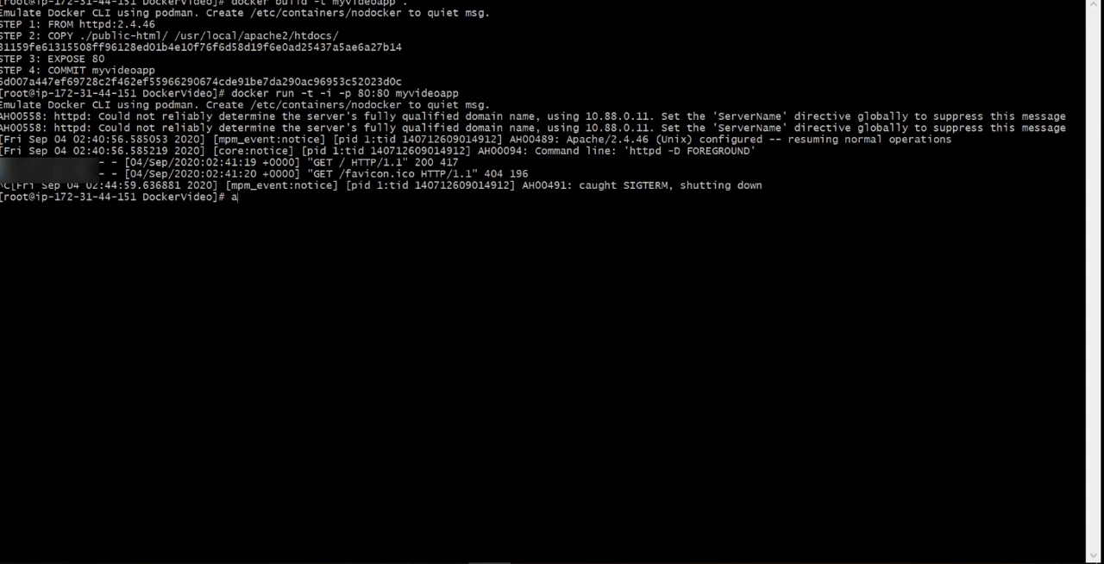
pyautogui.write('ws')
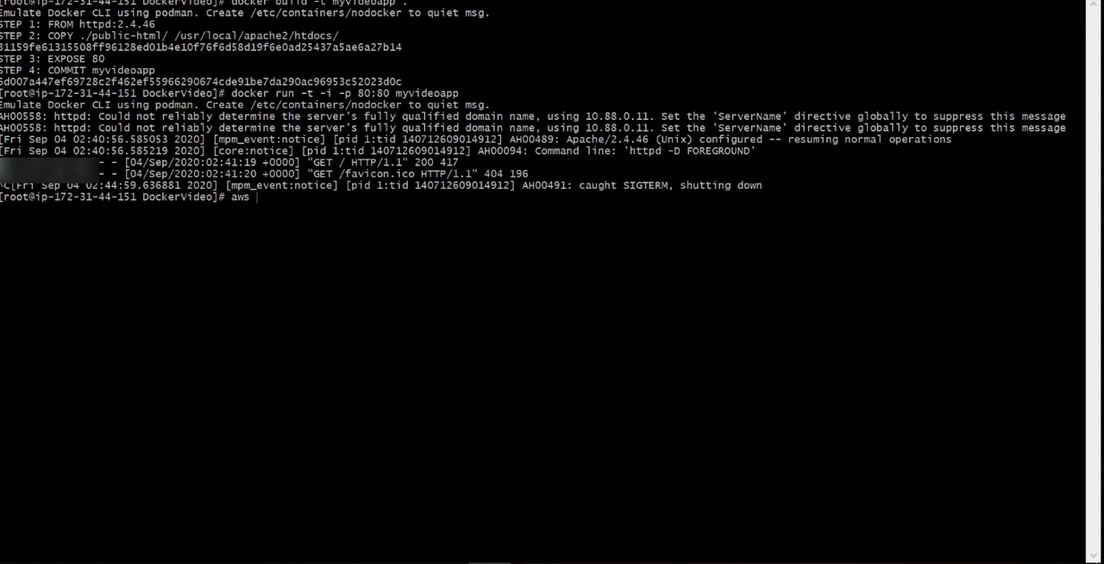
pyautogui.write('ecr')
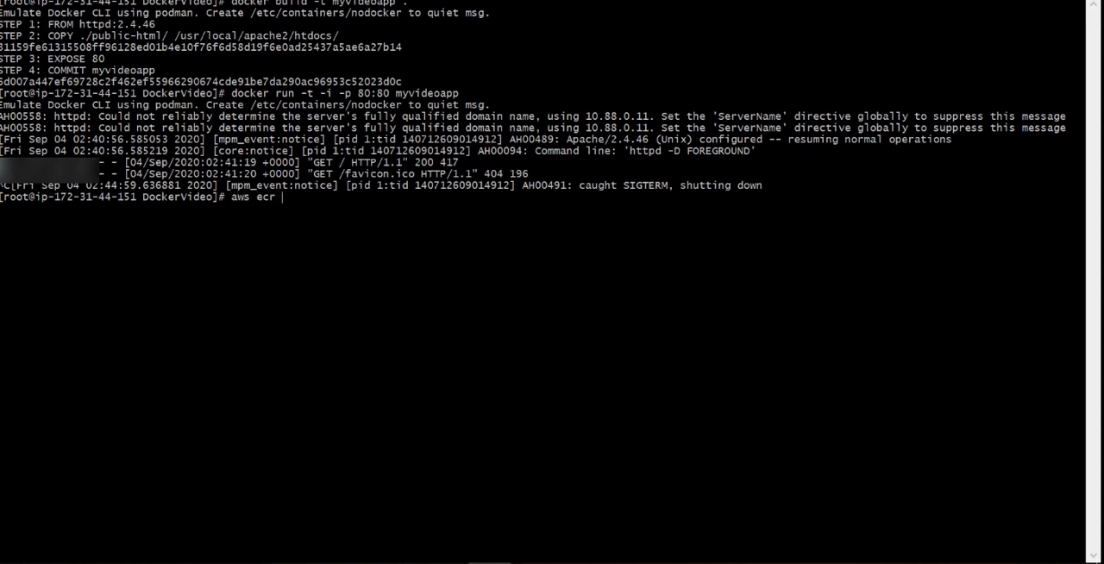
pyautogui.write('create')
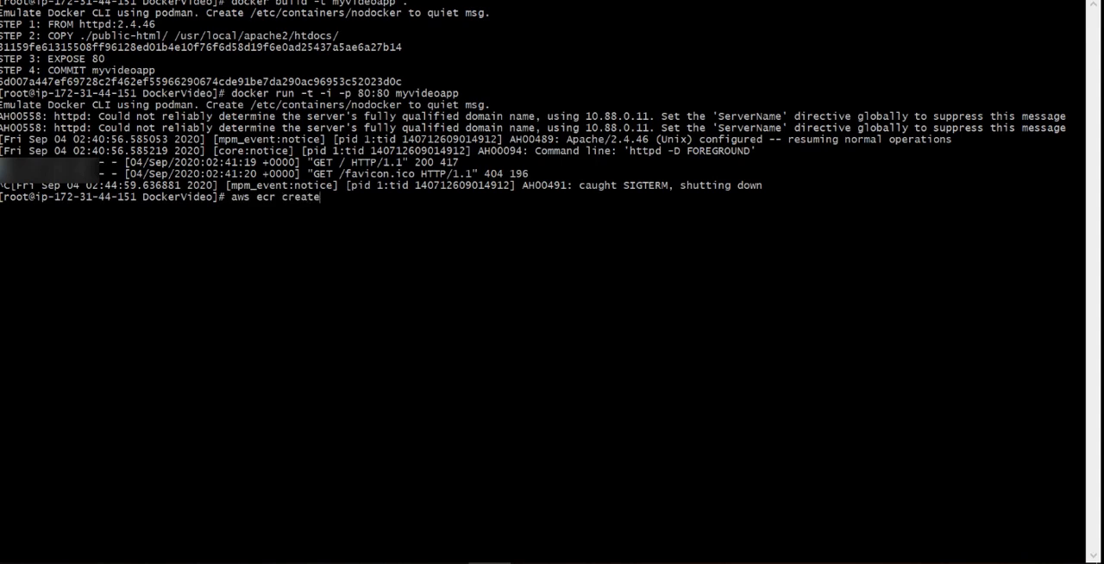
pyautogui.write('-repository --')
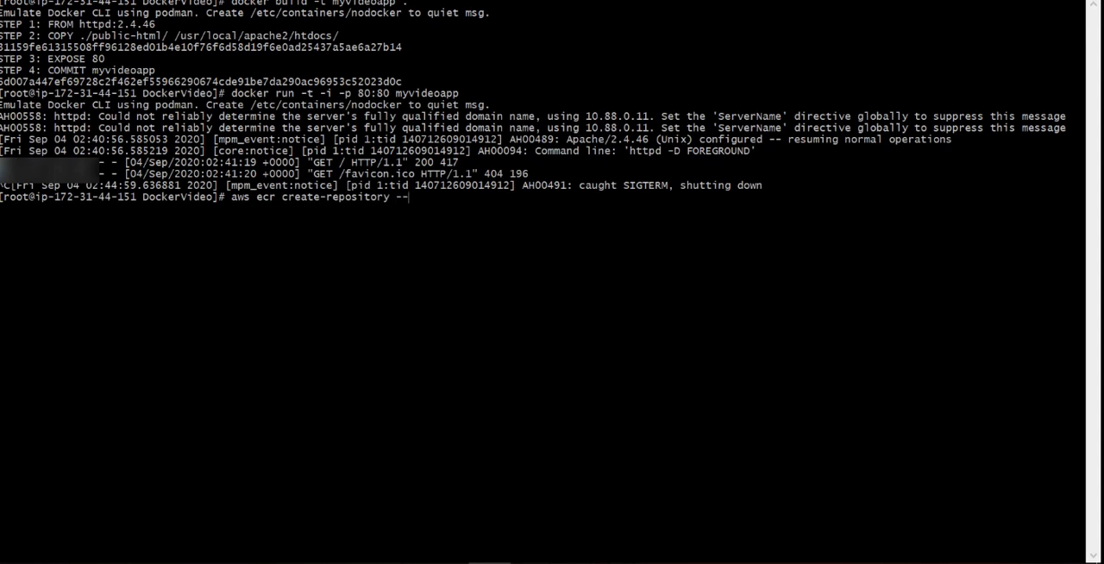
pyautogui.write('repos')
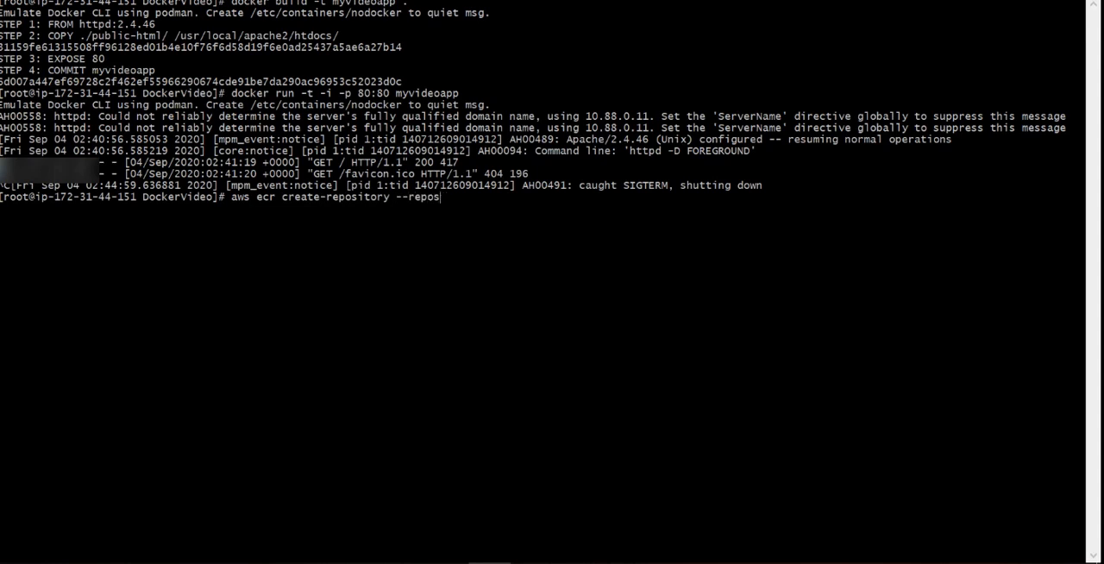
pyautogui.write('itory-na')
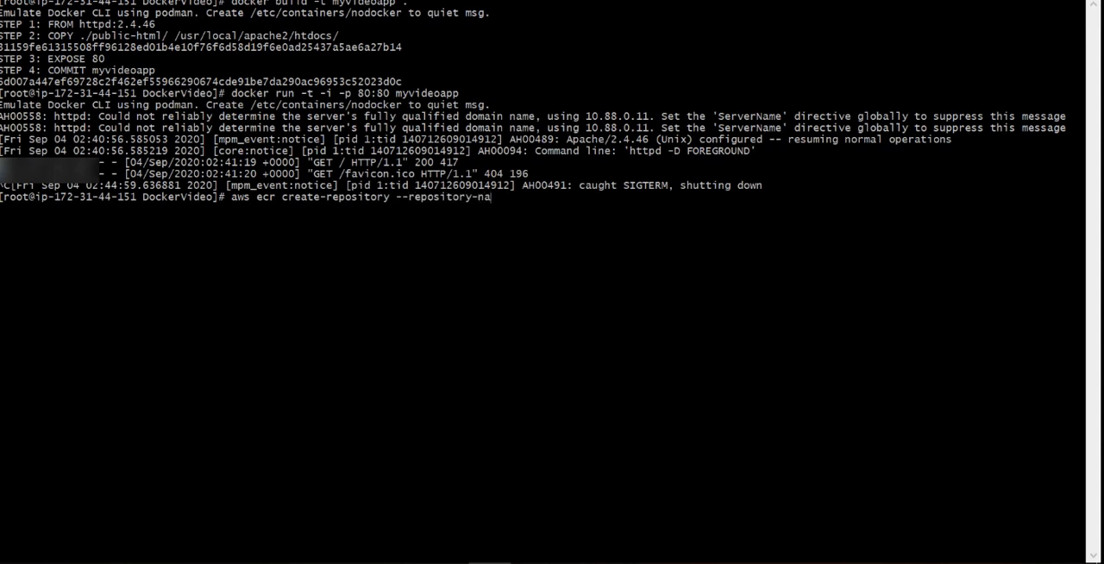
pyautogui.write('me')
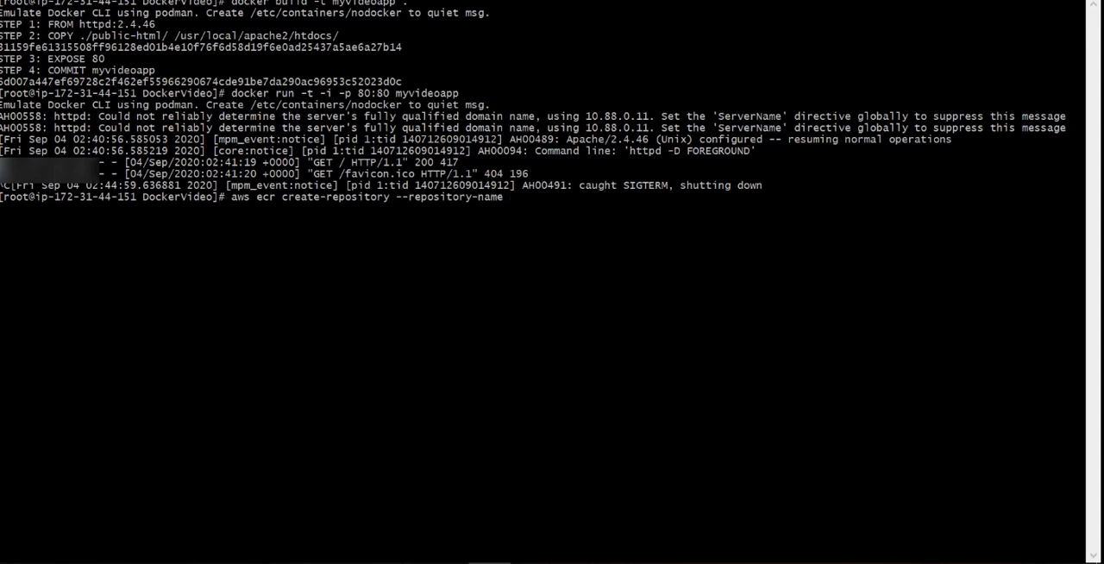
pyautogui.write('myvidep')
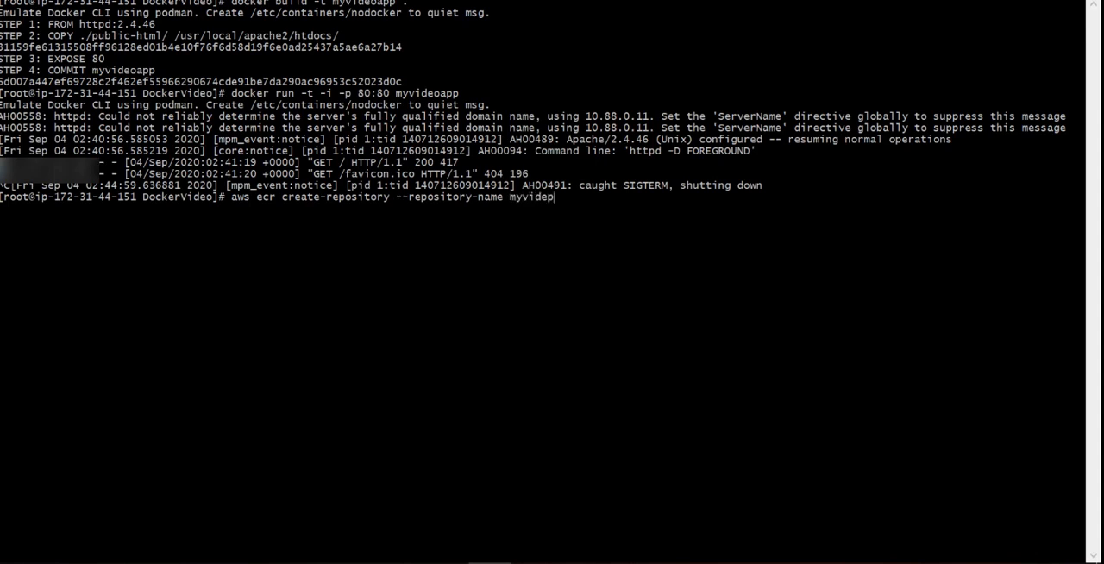
pyautogui.write('app')
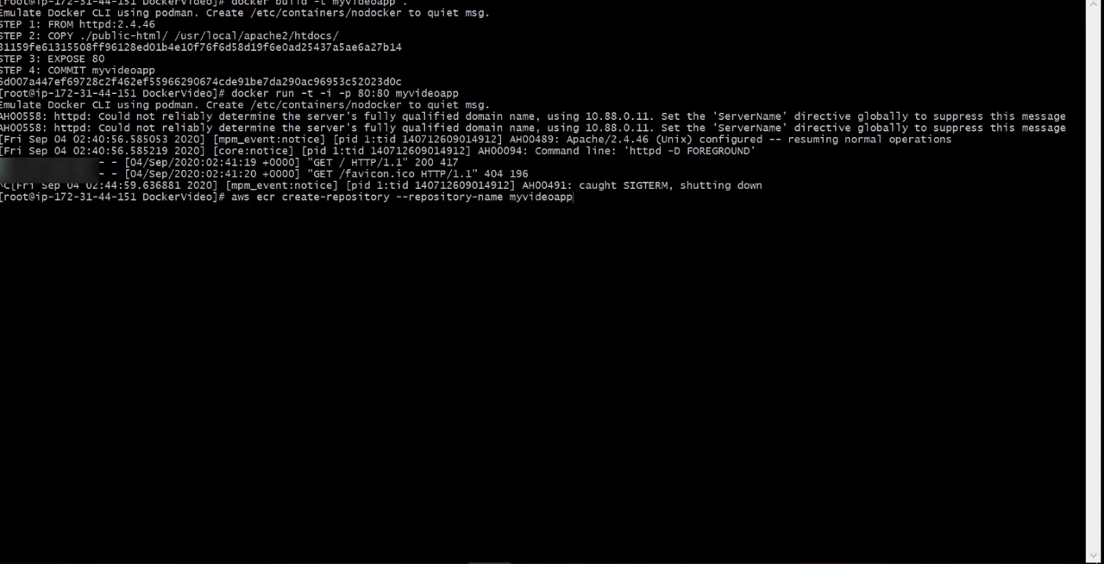
pyautogui.press('Return')
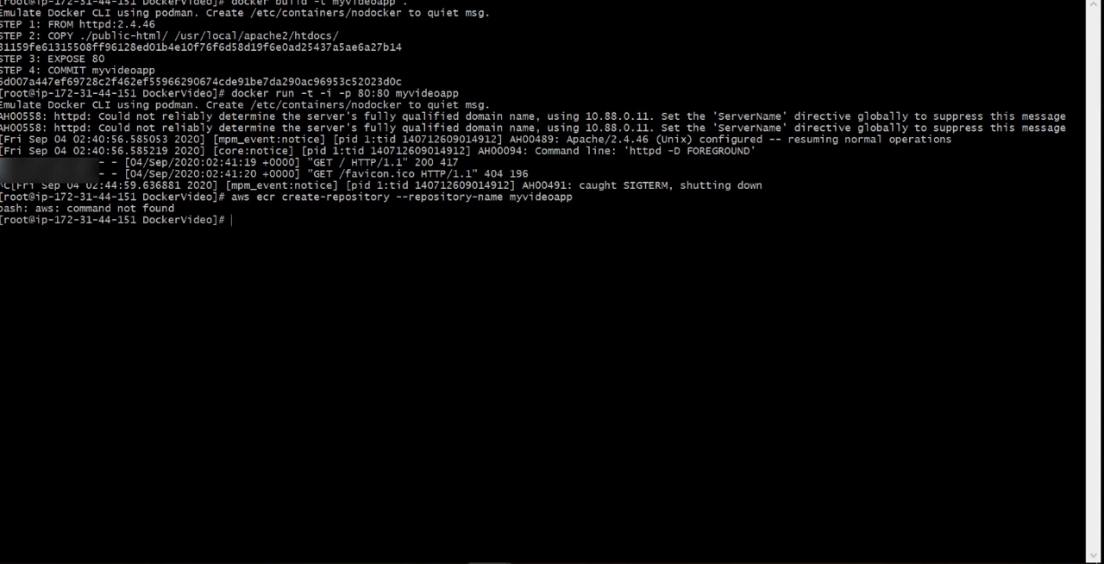
# Step: Rerun the create-repository command for myvideoapp using the full /usr/local/bin/aws path
pyautogui.write('/aws ecr create-repository --repository-name myvideoapp')
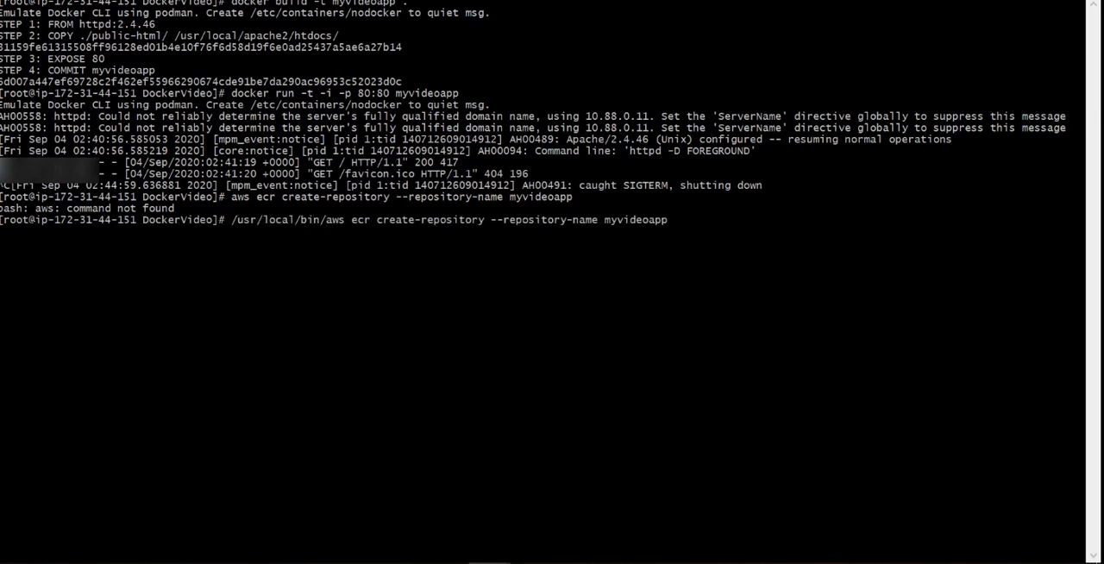
pyautogui.press('Return')
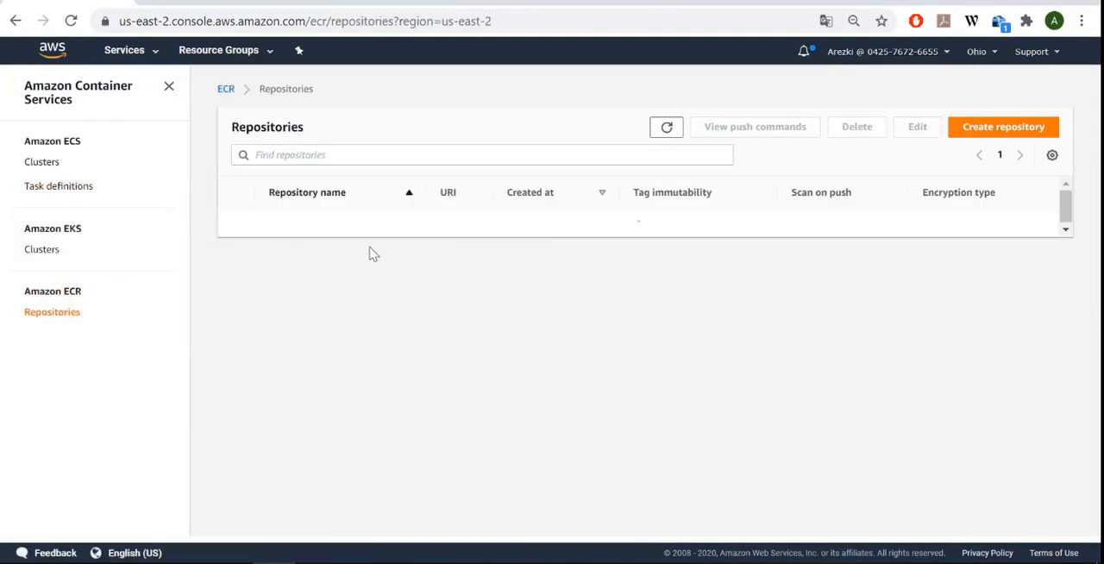
# Step: Refresh Repositories, open myvideoapp and display its macOS/Linux push commands
pyautogui.click(665, 128)
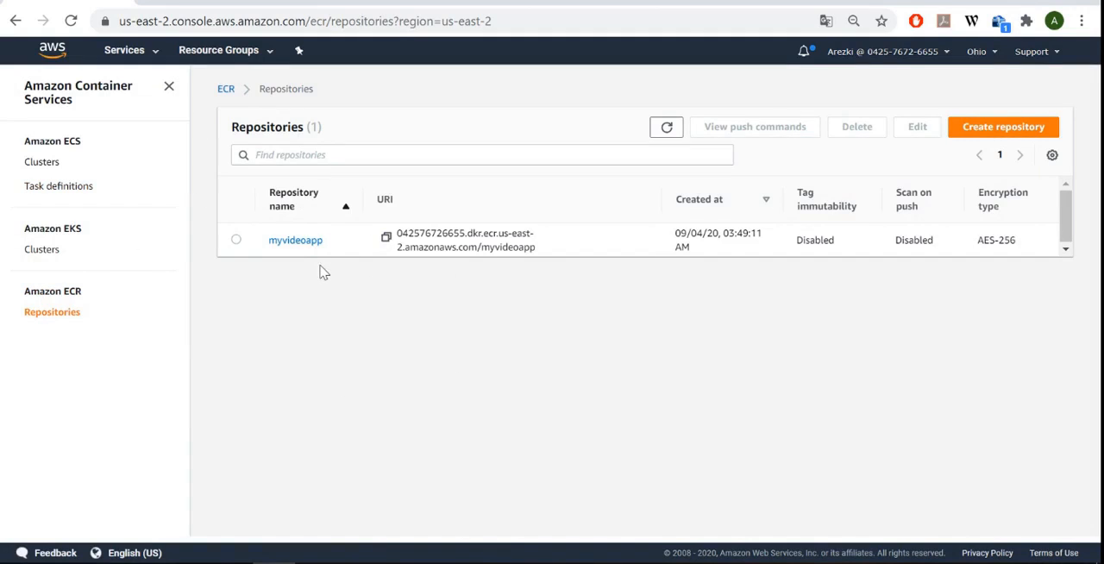
pyautogui.click(295, 239)
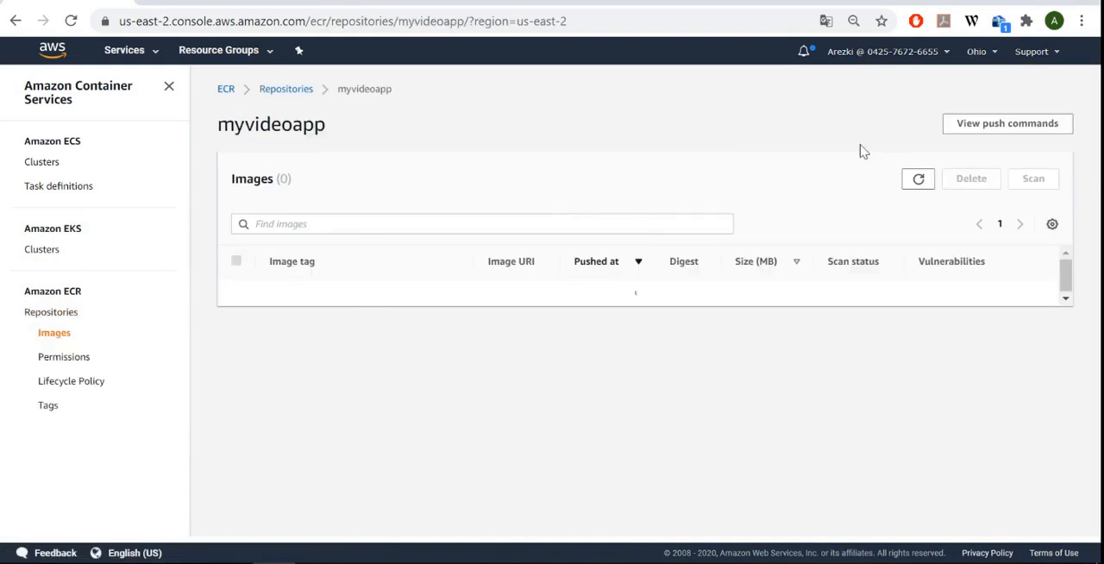
pyautogui.click(1008, 124)
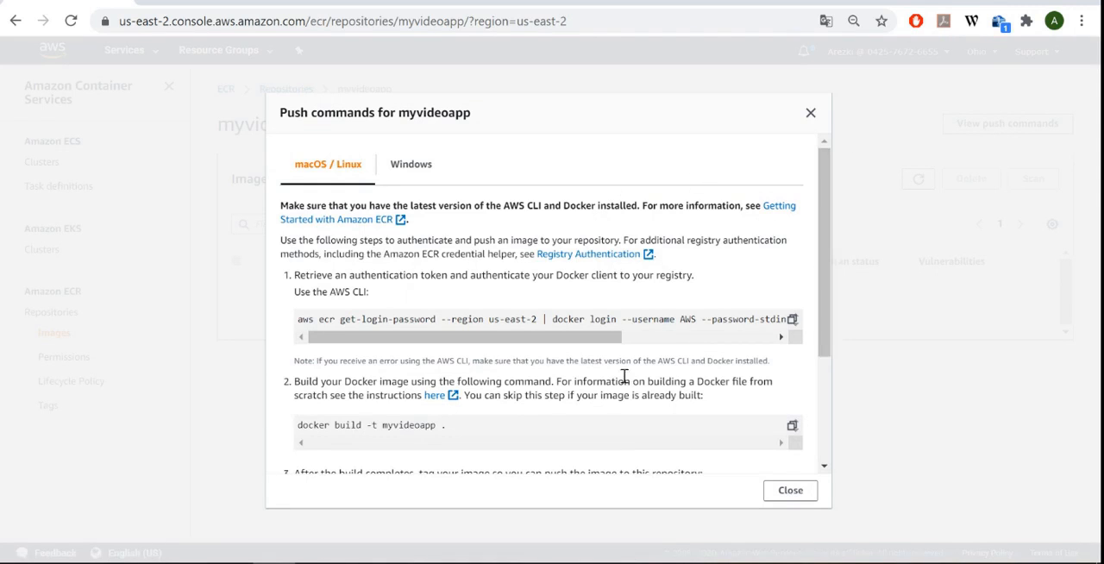
pyautogui.moveTo(792, 319)
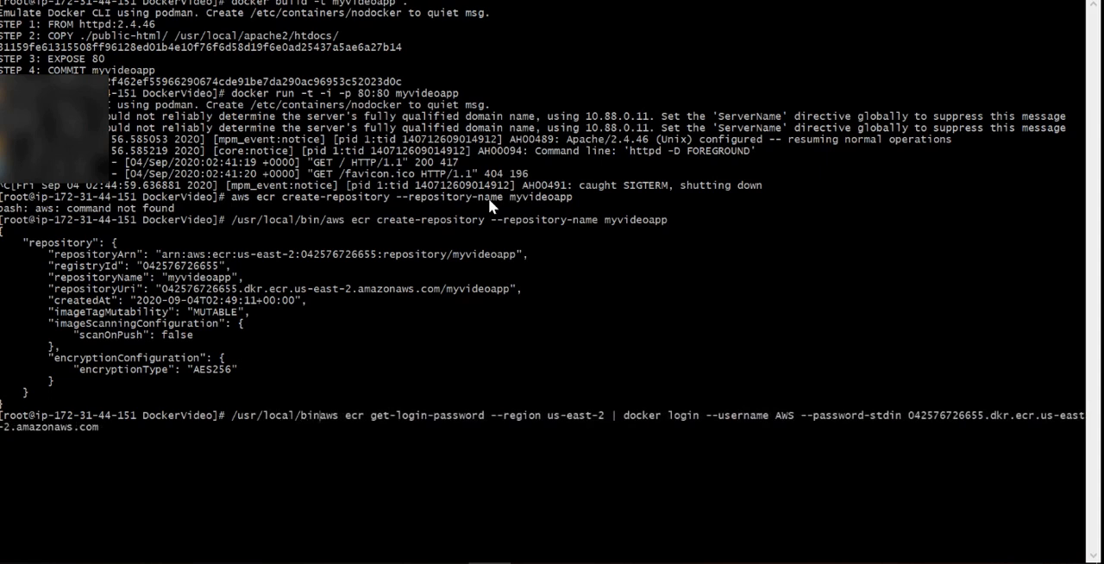
# Step: Log Docker in to ECR, tag myvideoapp:latest with the repository URI, and enter the docker push command
pyautogui.press('Return')
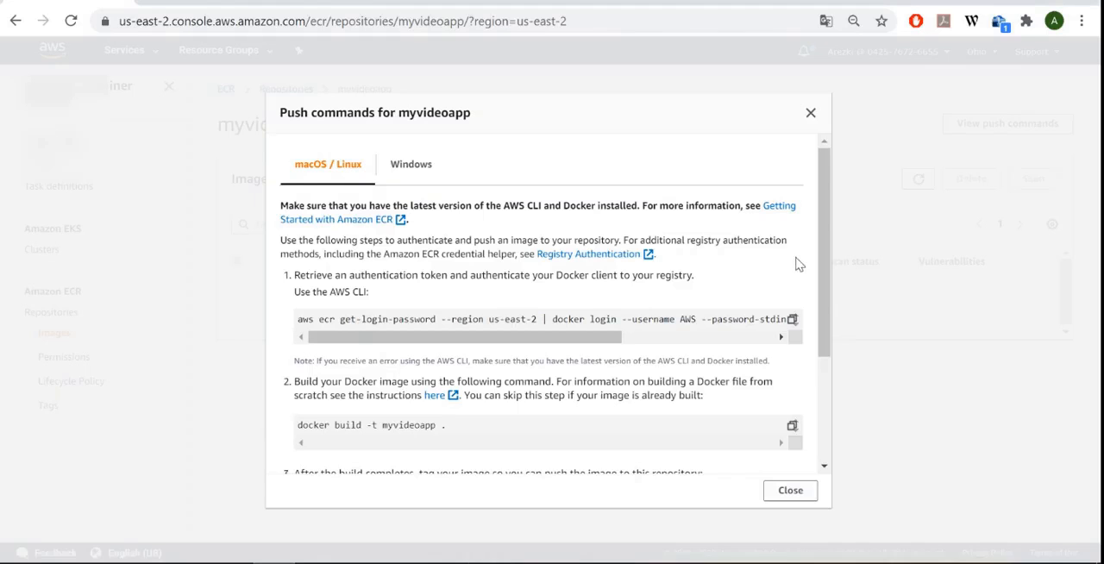
pyautogui.scroll(-3)
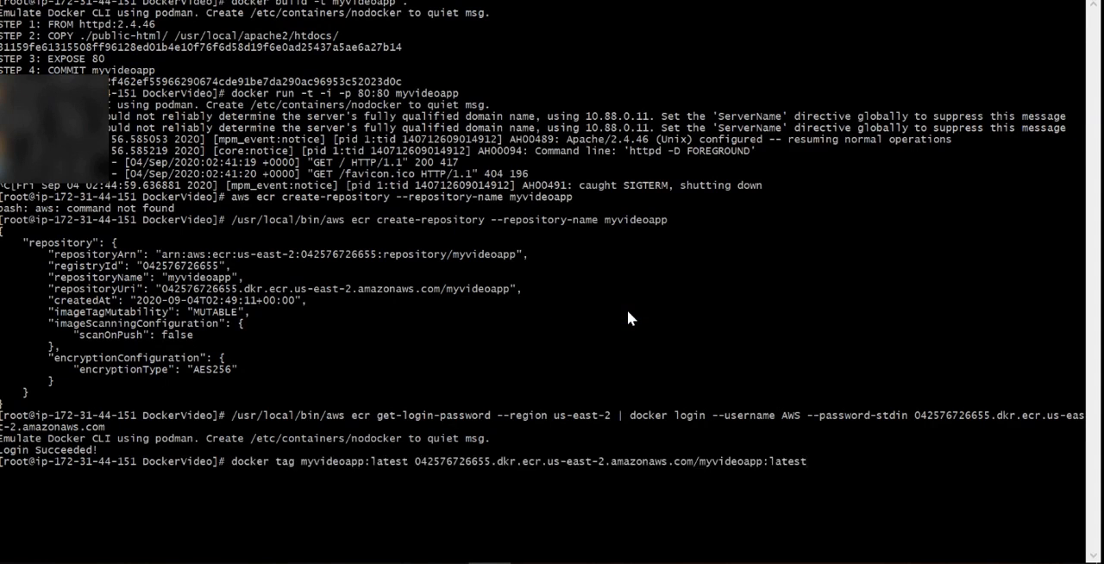
pyautogui.press('Return')
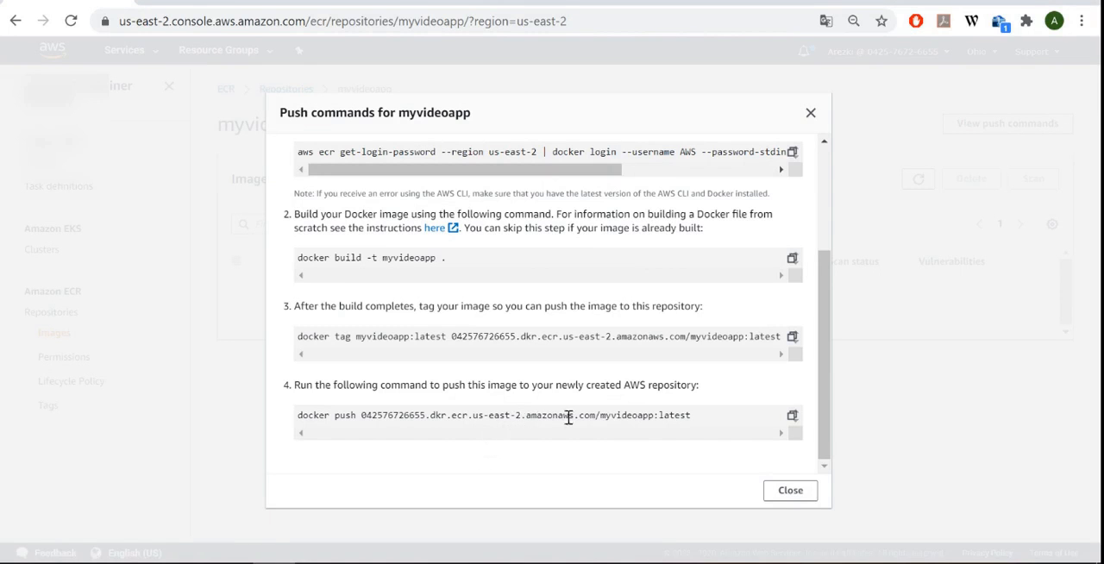
pyautogui.moveTo(742, 406)
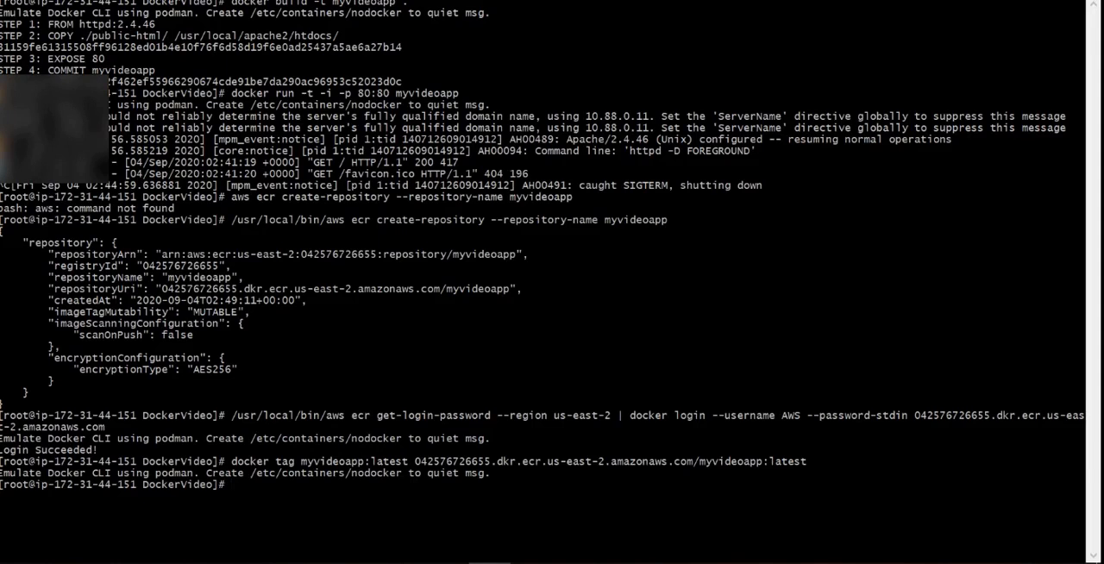
pyautogui.write('docker push 042576726655.dkr.ecr.us-east-2.amazonaws.com/myvideoapp:latest')
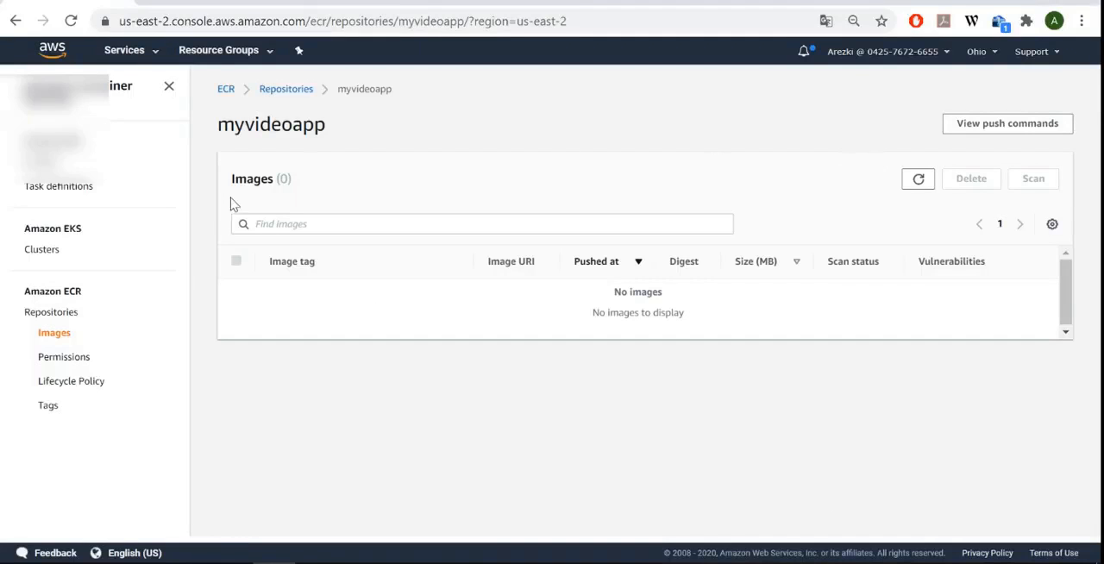
# Step: Refresh the myvideoapp Images list until the pushed latest image (64.81 MB) appears
pyautogui.click(918, 179)
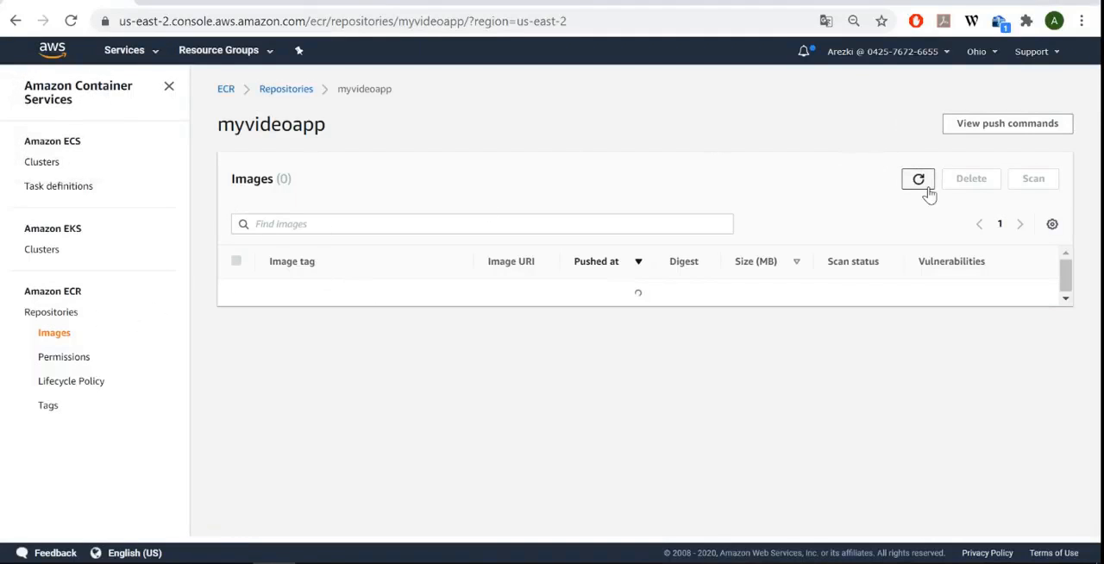
pyautogui.click(918, 179)
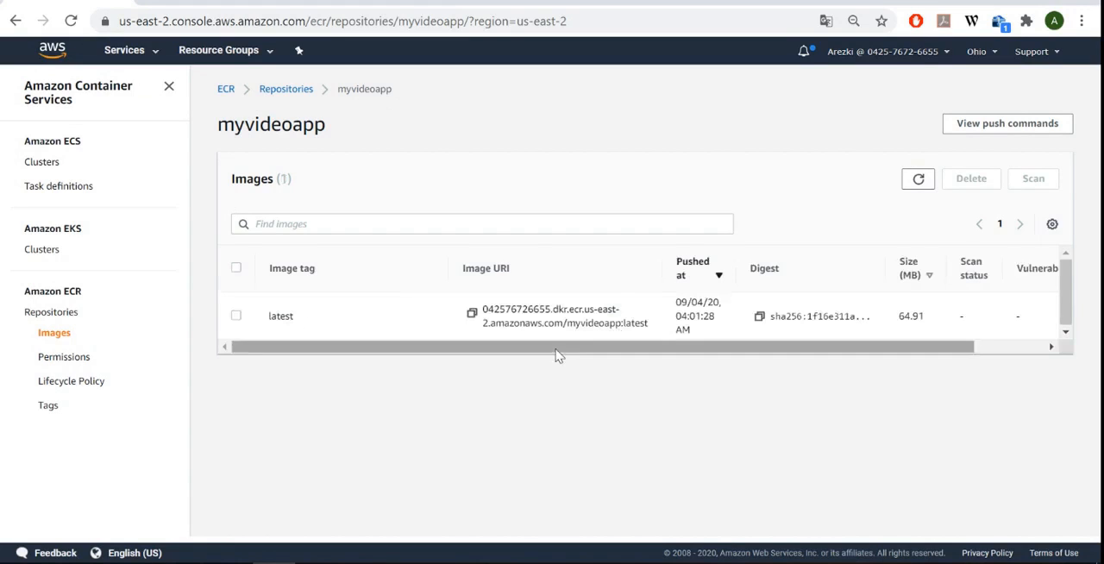
pyautogui.moveTo(603, 466)
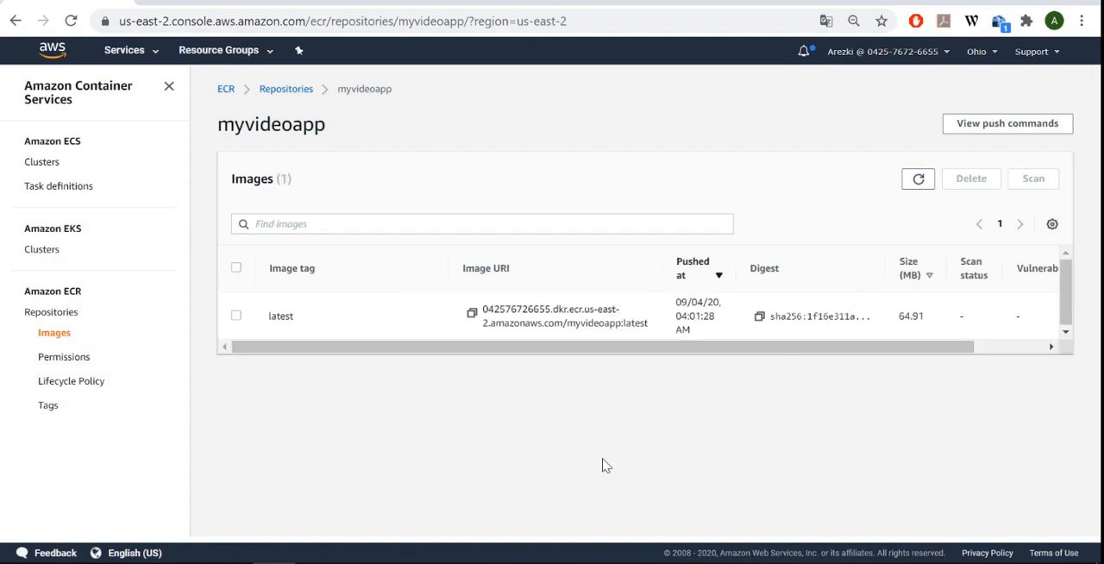